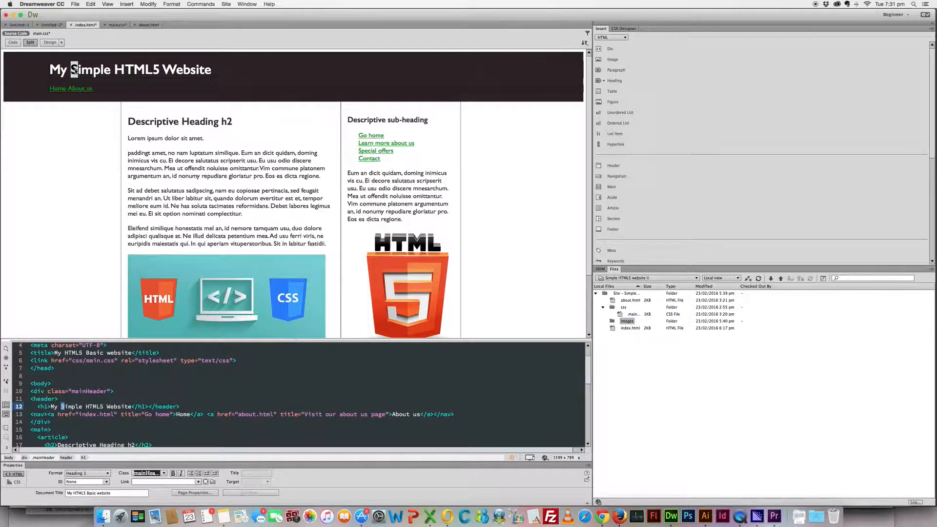
# Step: Append '...' to the main heading so it reads 'My Simple HTML5 Website...'
pyautogui.write('SSS')
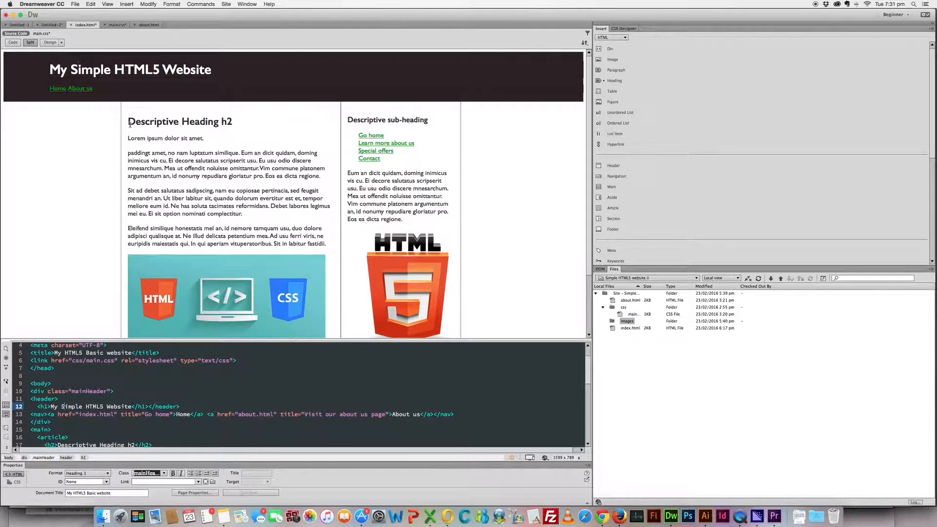
pyautogui.moveTo(198, 138)
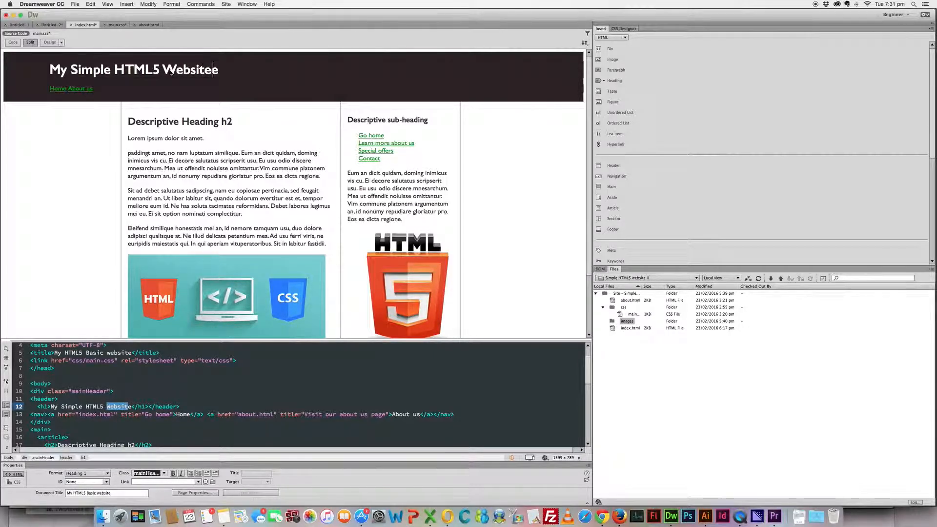
pyautogui.write('...')
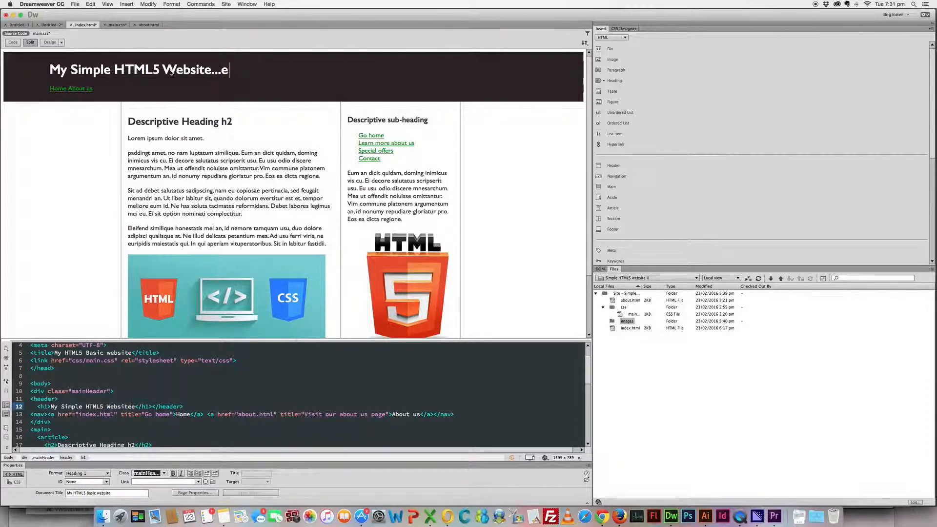
pyautogui.press('backspace')
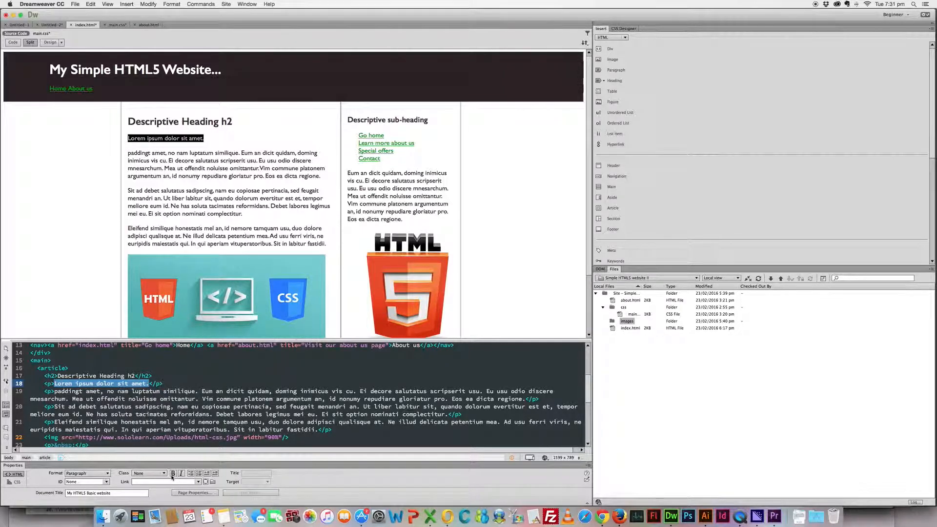
# Step: Make the selected opening Lorem ipsum sentence bold and italic
pyautogui.click(172, 474)
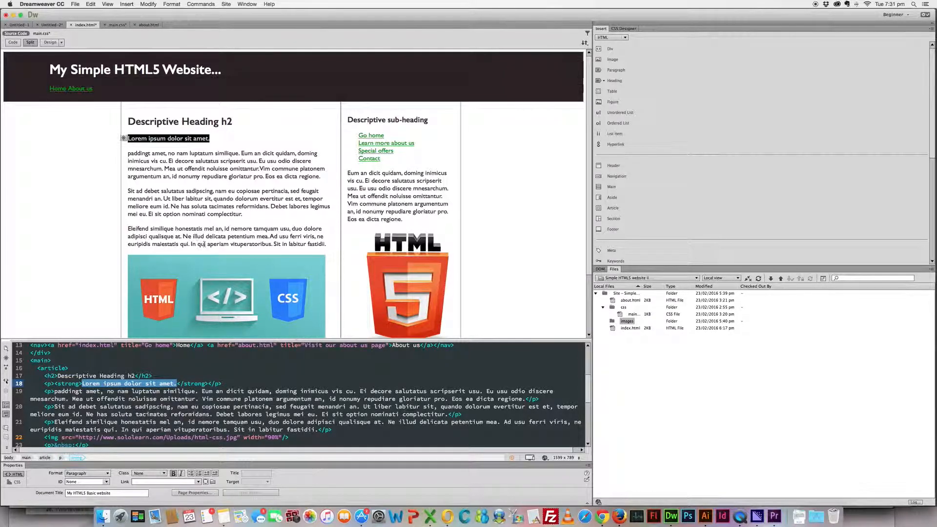
pyautogui.click(181, 473)
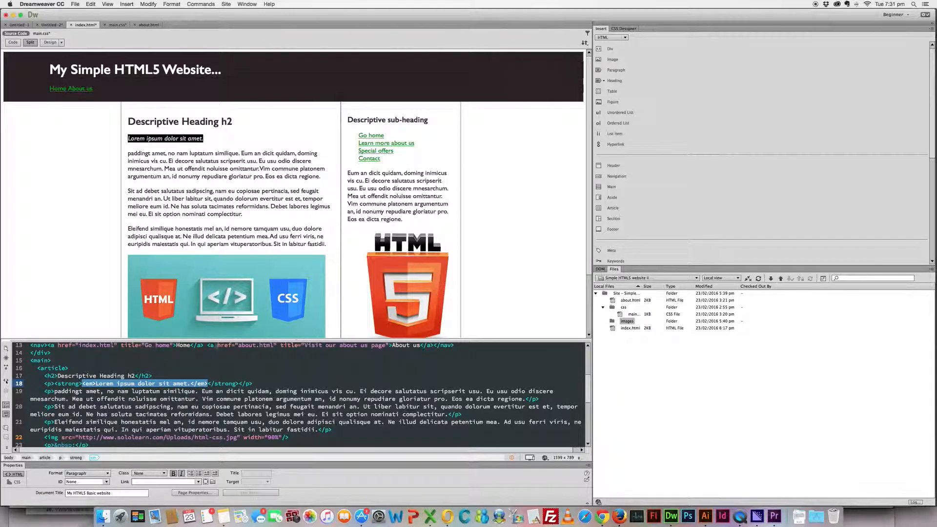
pyautogui.scroll(-3)
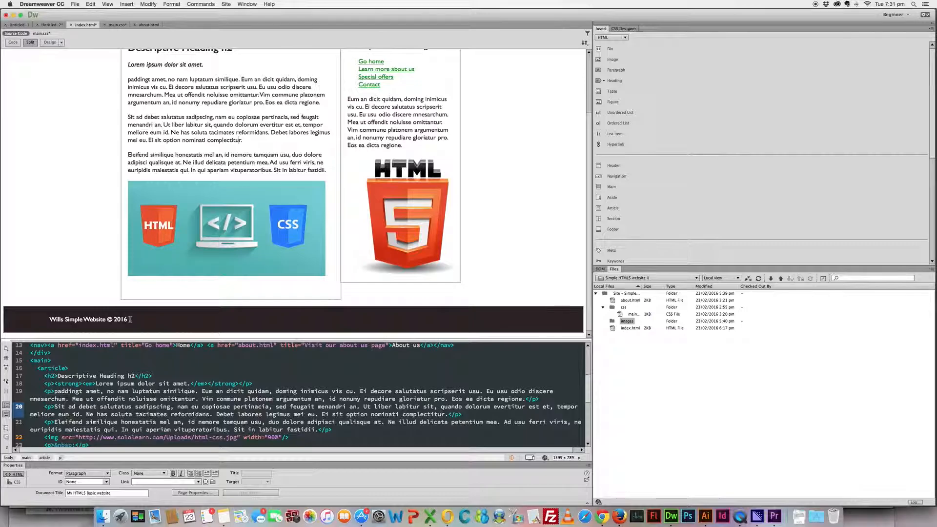
pyautogui.moveTo(127, 319)
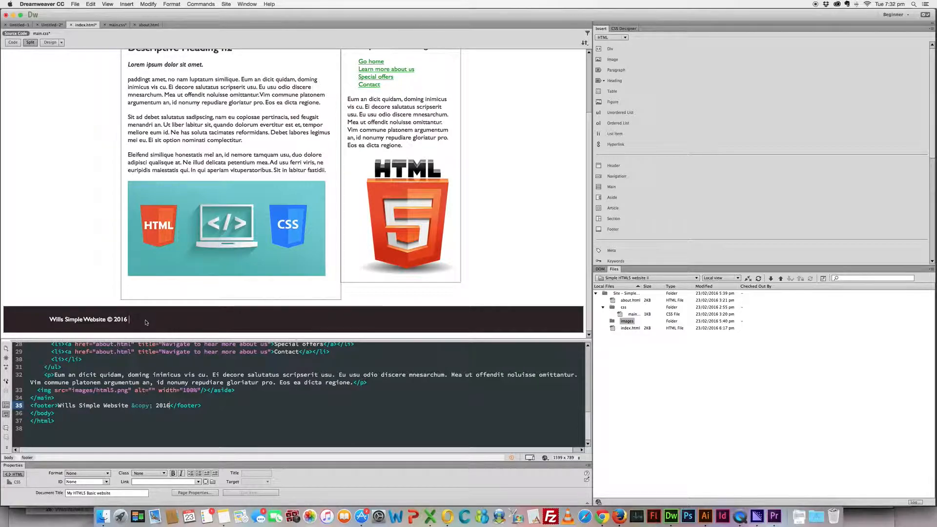
# Step: Add '| Pixelution' to the end of the footer copyright text and select 'Pixelution'
pyautogui.write('Wil')
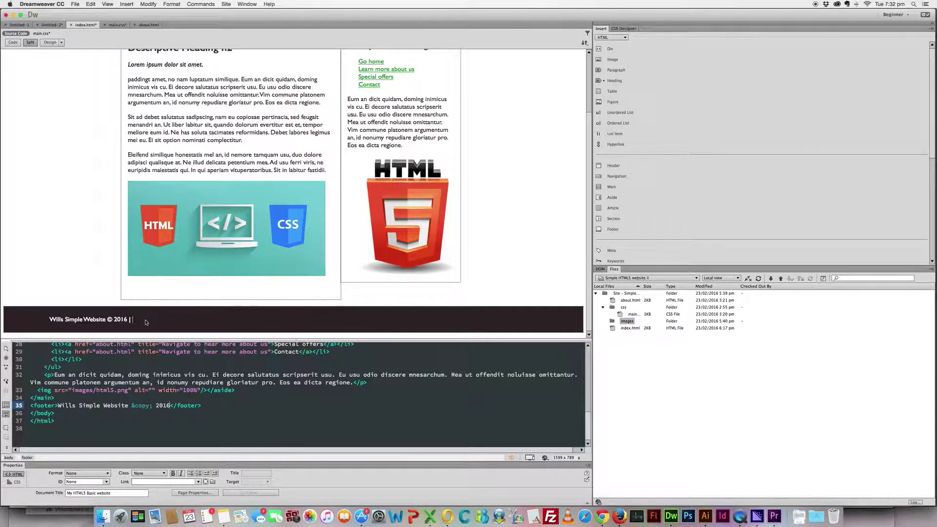
pyautogui.write('Pixelution')
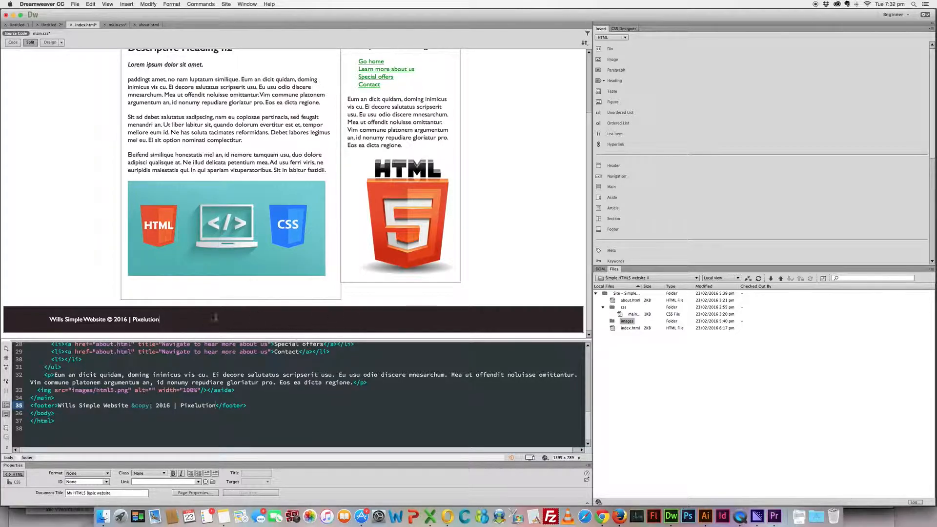
pyautogui.doubleClick(143, 319)
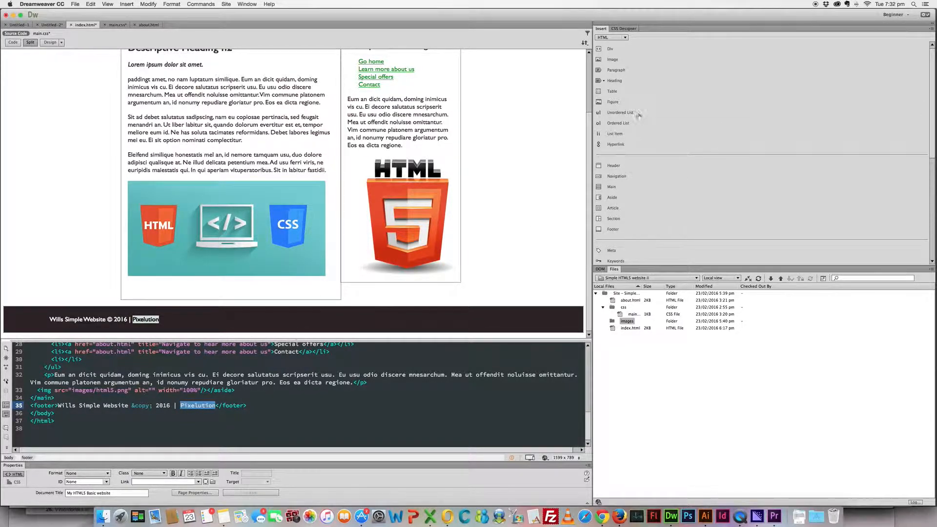
pyautogui.click(615, 144)
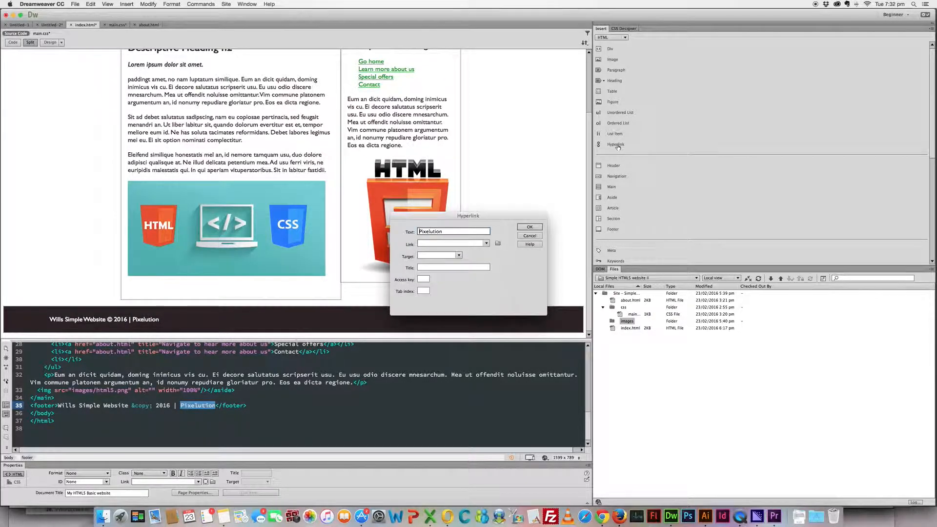
pyautogui.click(450, 244)
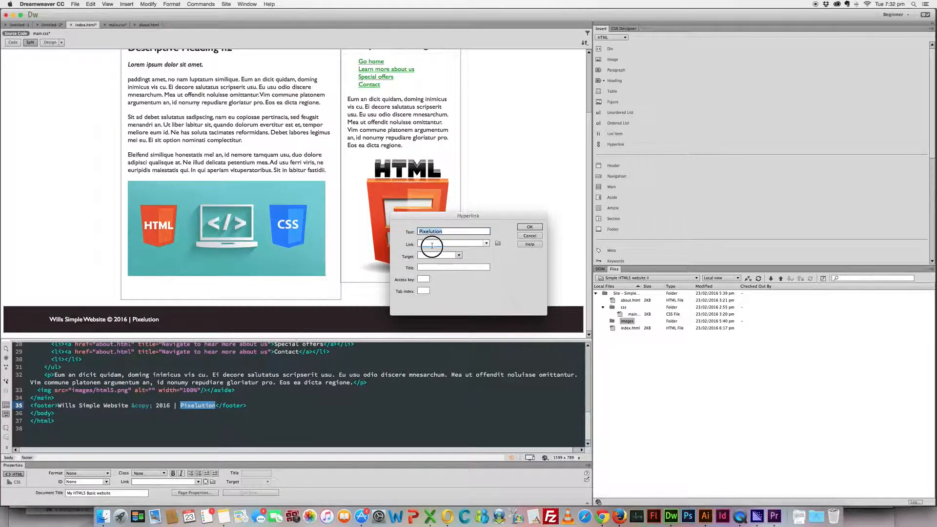
pyautogui.write('ww')
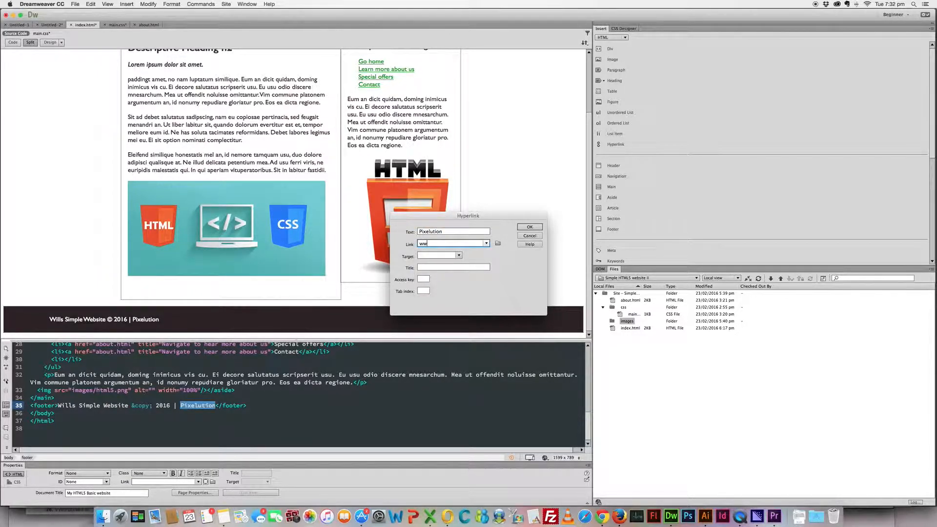
pyautogui.write('www.pixelution.com')
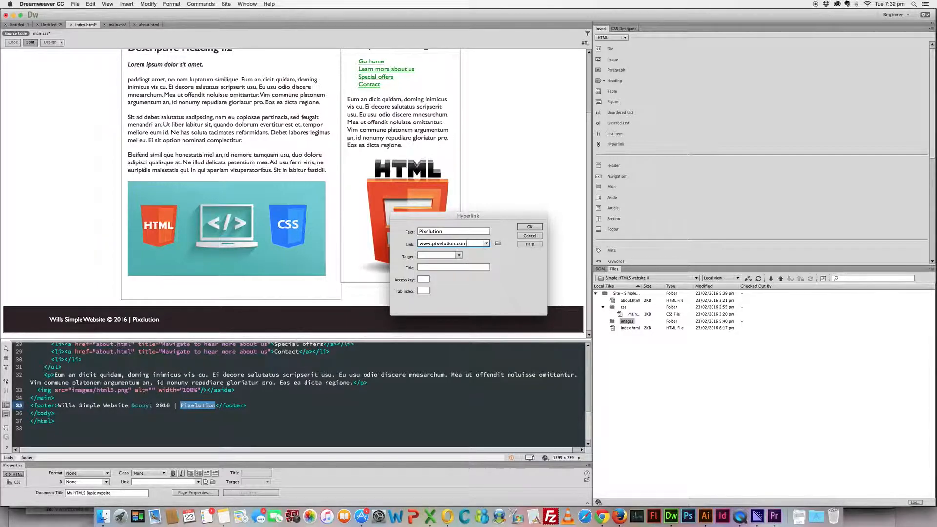
pyautogui.write('.au')
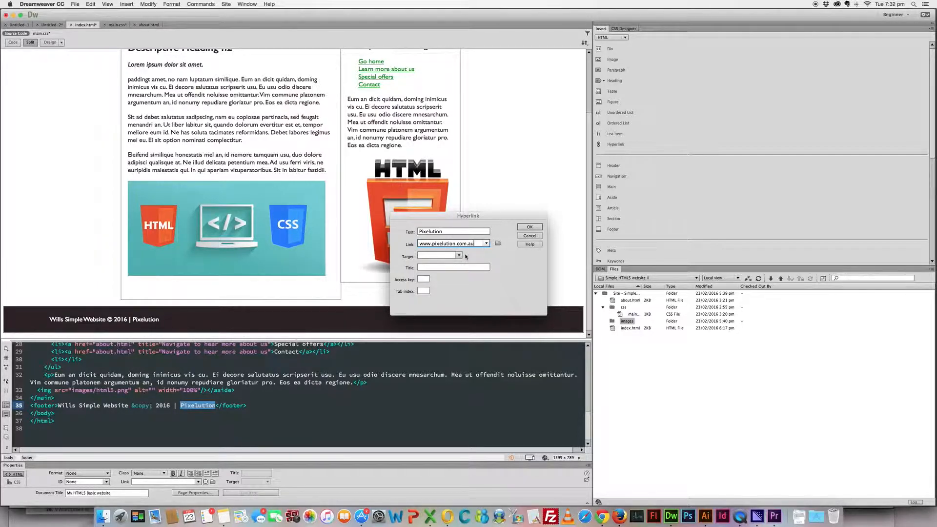
pyautogui.click(458, 256)
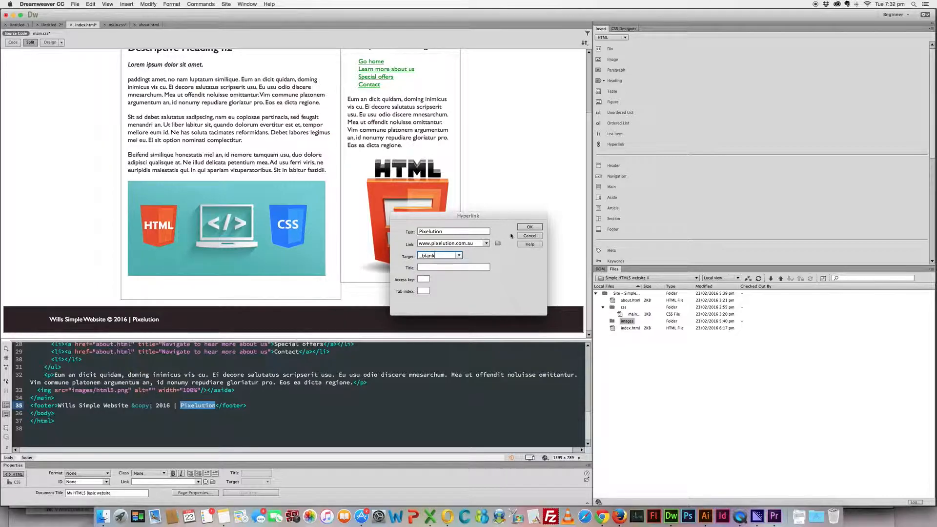
pyautogui.click(528, 227)
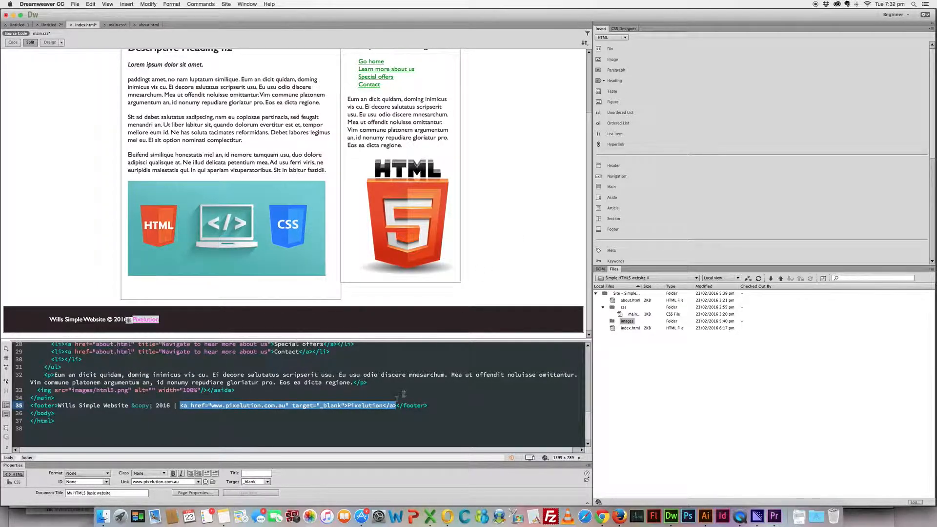
pyautogui.click(398, 405)
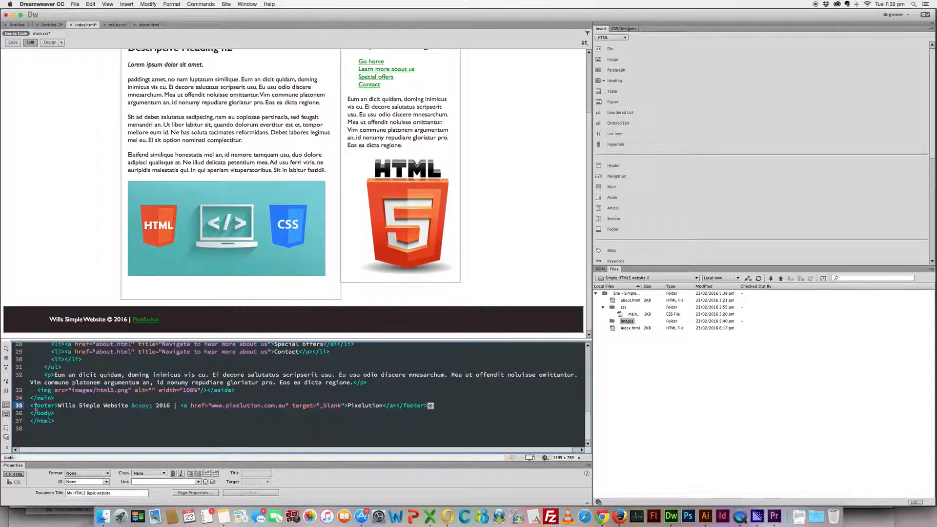
# Step: In main.css, find the shared .mainHeader/footer rule and select its footer selector
pyautogui.click(413, 405)
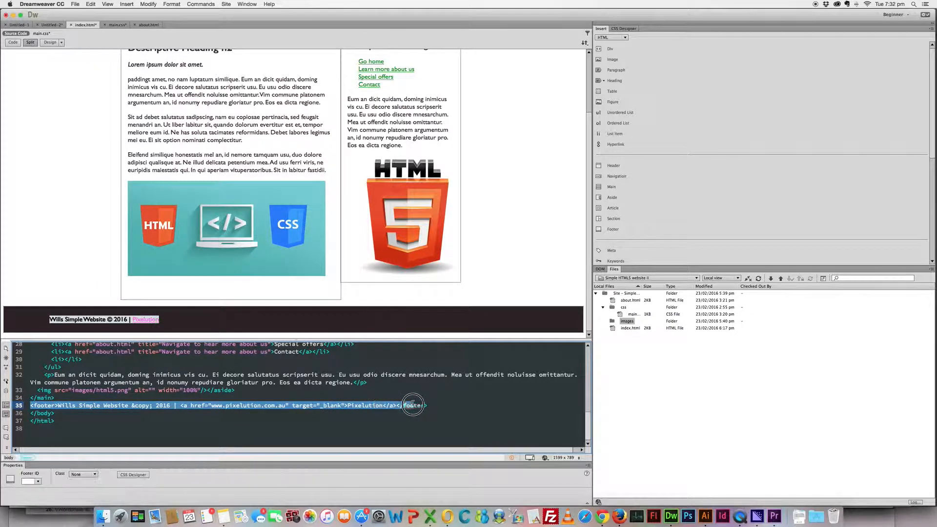
pyautogui.click(415, 405)
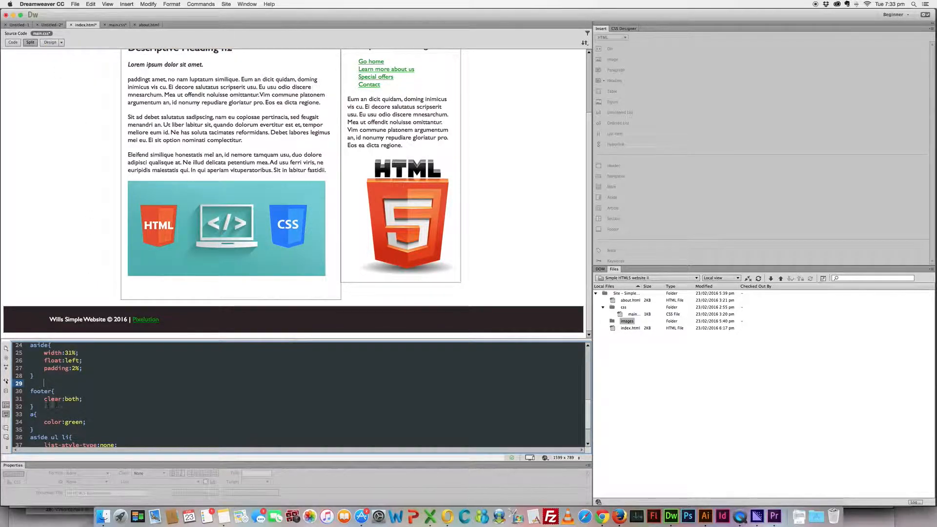
pyautogui.click(82, 398)
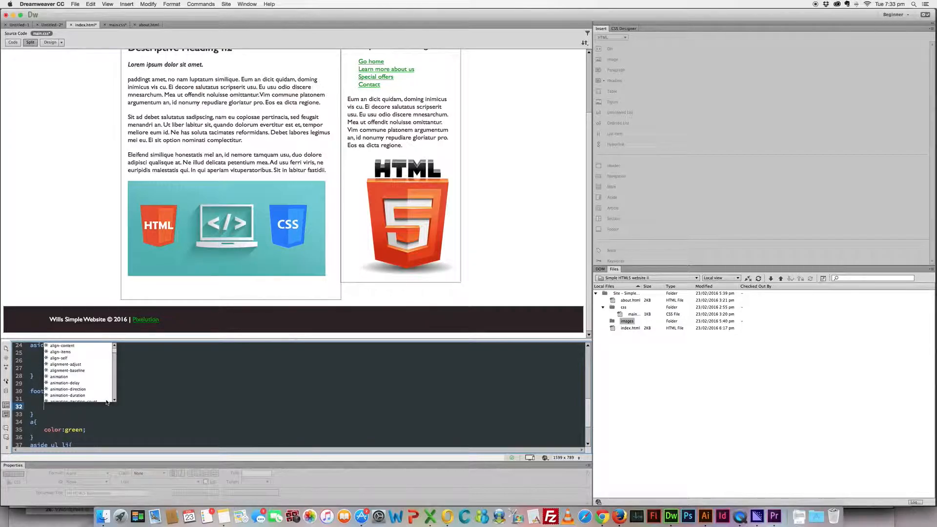
pyautogui.moveTo(162, 310)
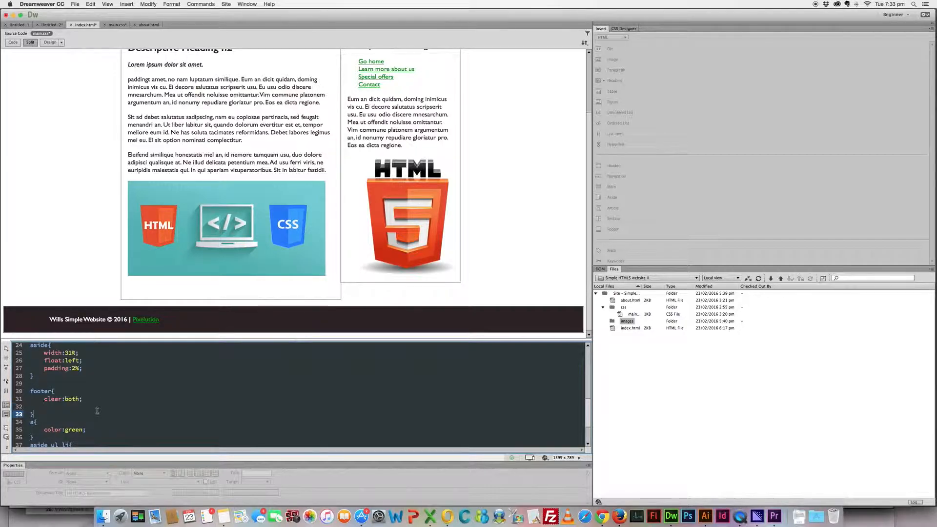
pyautogui.scroll(-3)
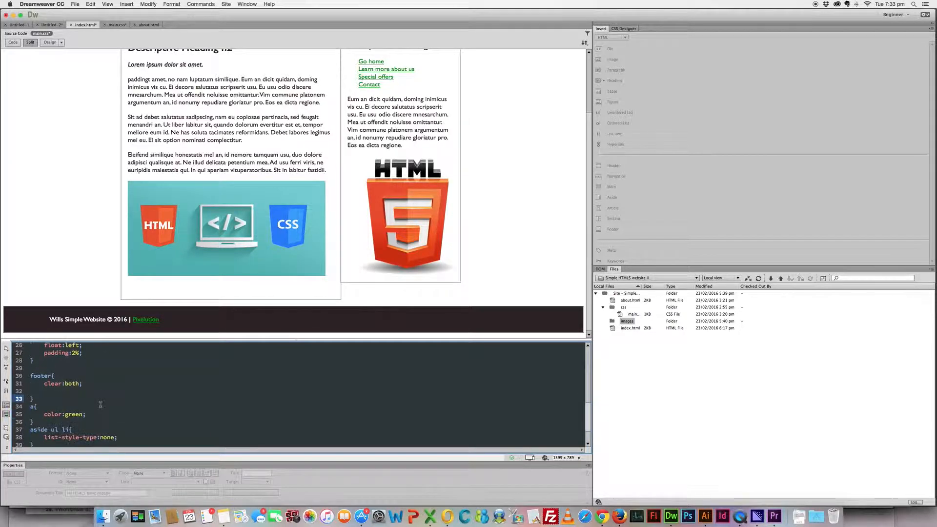
pyautogui.scroll(3)
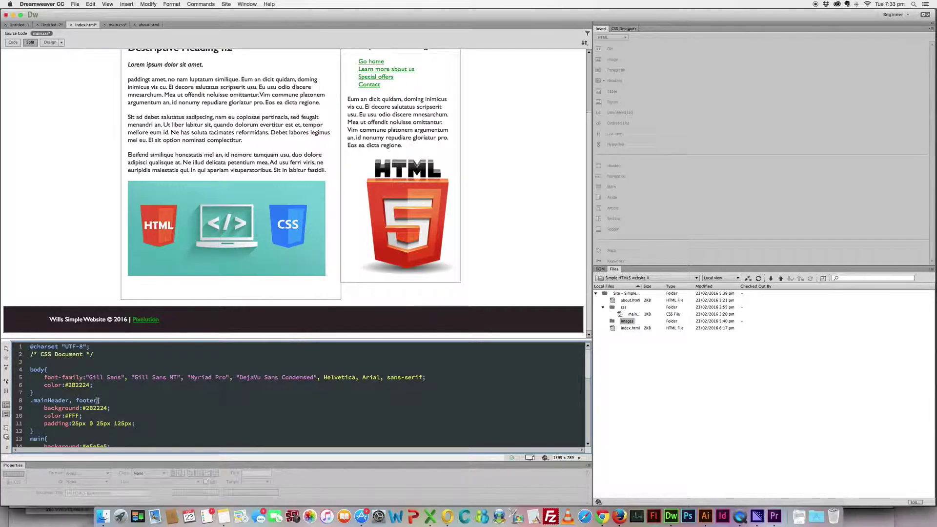
pyautogui.click(94, 403)
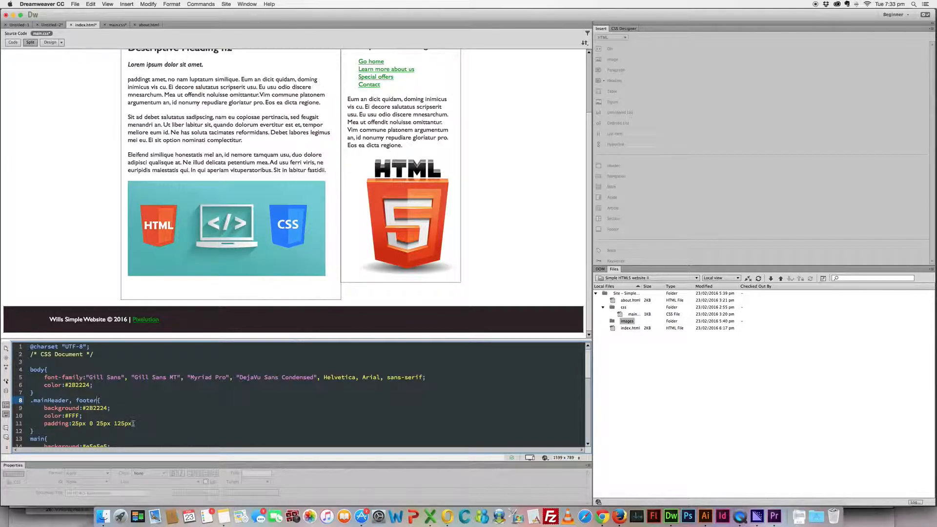
pyautogui.scroll(-3)
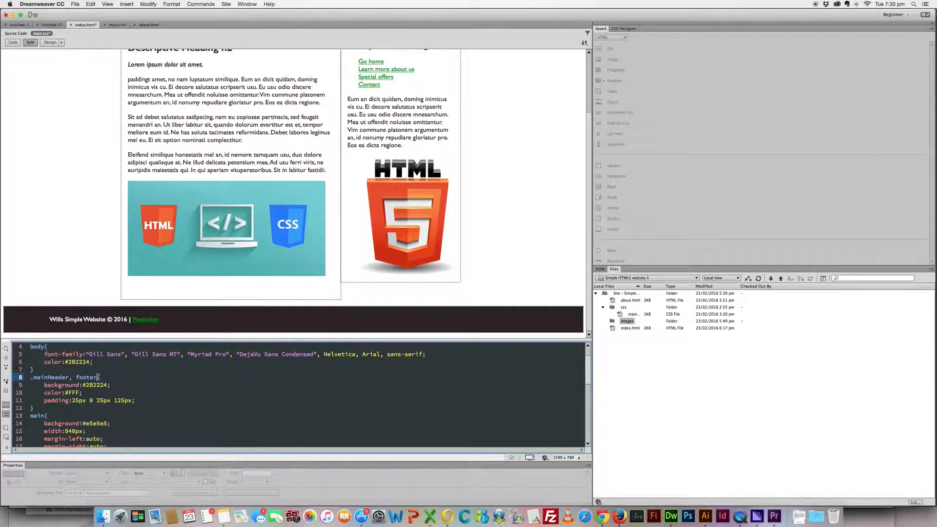
pyautogui.doubleClick(75, 393)
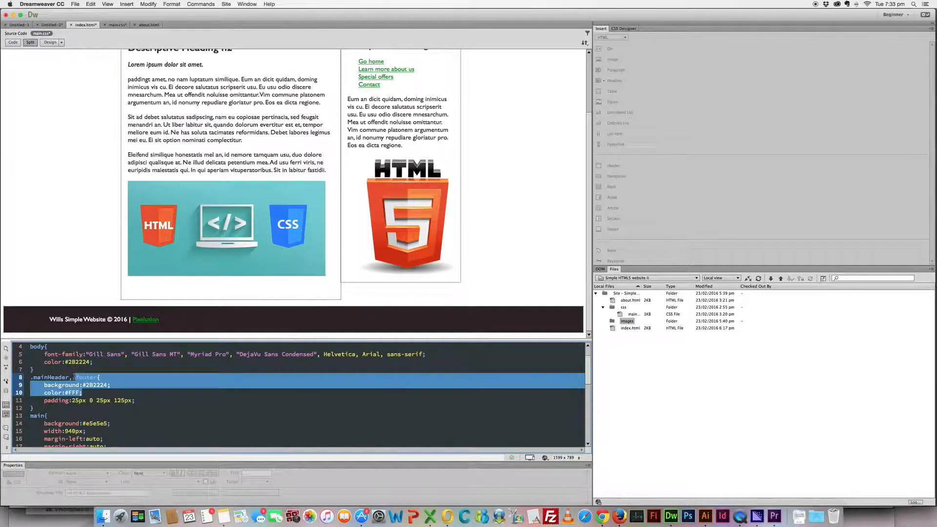
pyautogui.click(90, 377)
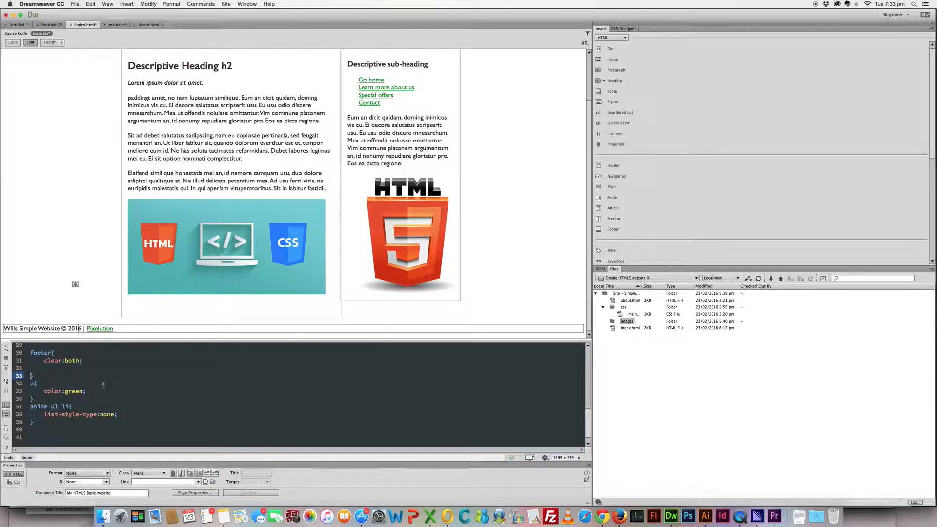
# Step: Add a separate footer rule with background #2B2224, color #FFF and padding 30px
pyautogui.scroll(3)
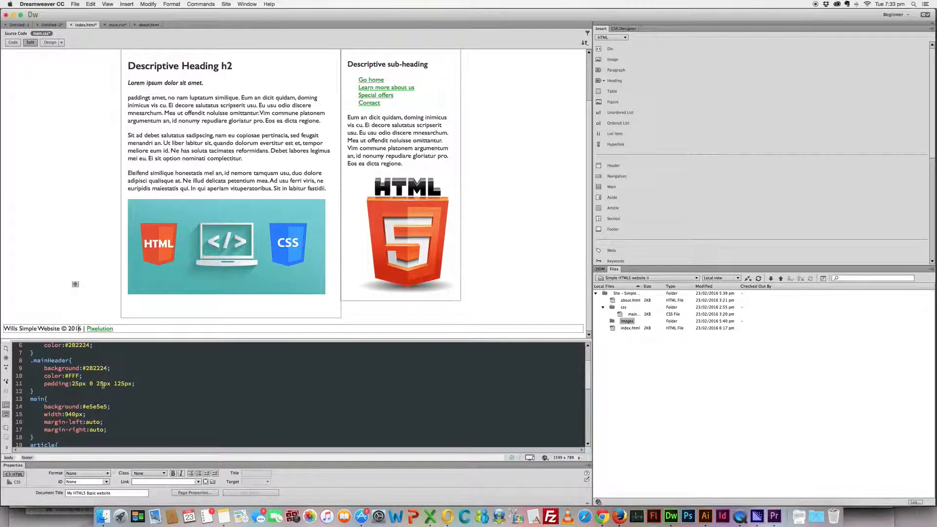
pyautogui.scroll(-3)
pyautogui.write('color:#FFF;')
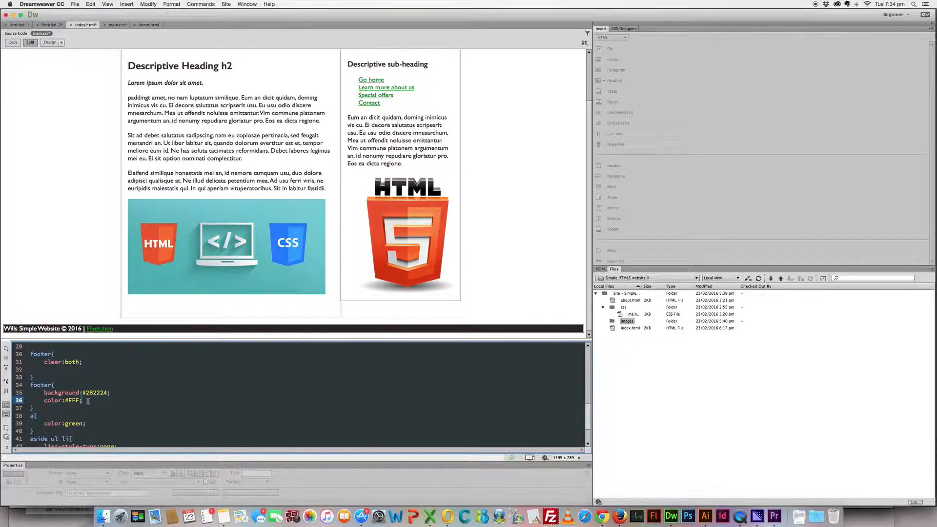
pyautogui.write('padding:')
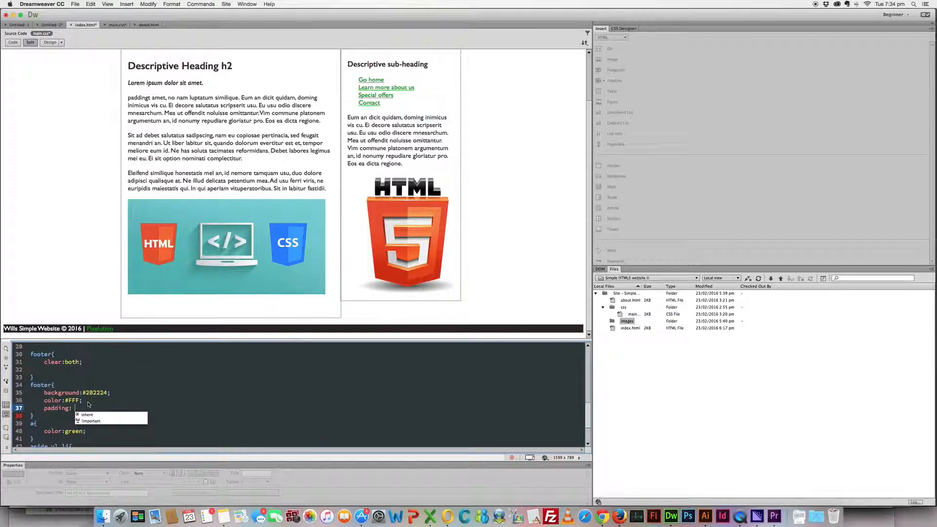
pyautogui.write('30px;')
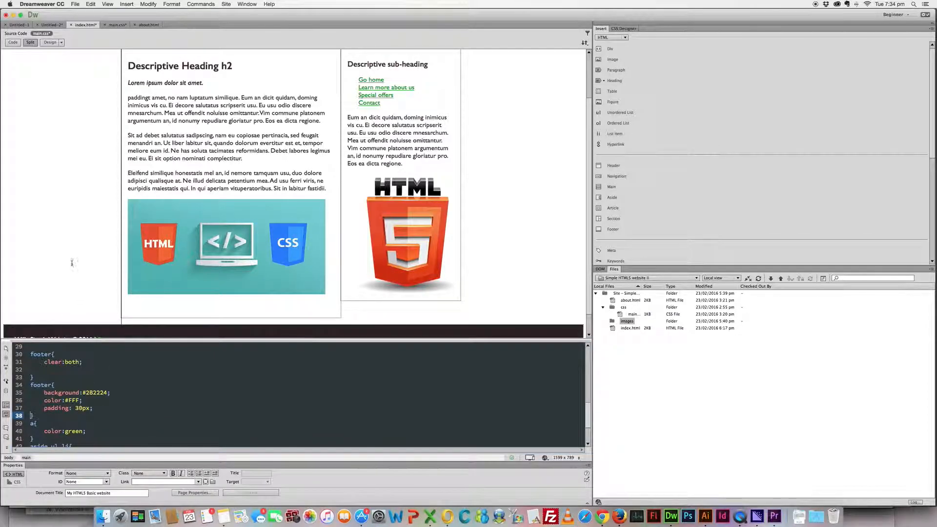
pyautogui.scroll(-3)
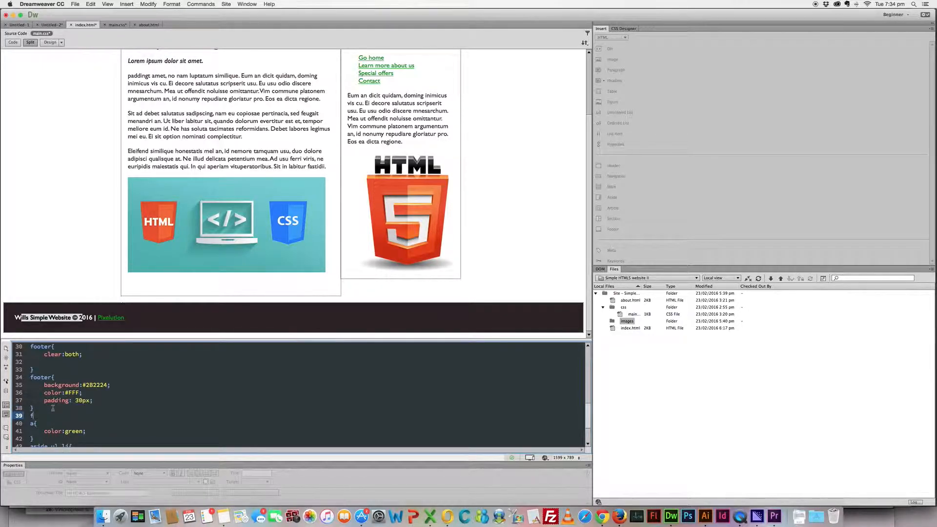
# Step: Add a footer p rule with margin: 0 auto and refresh the preview
pyautogui.write('ooter')
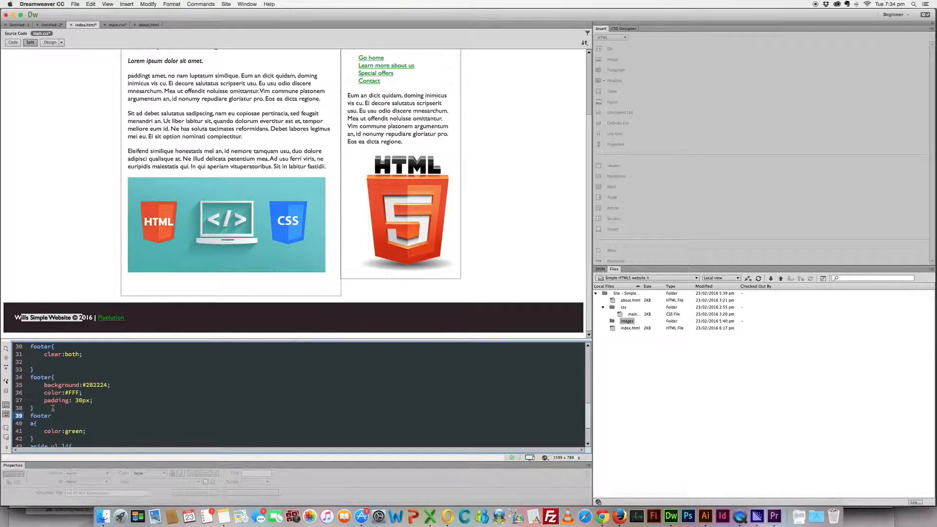
pyautogui.write('p{')
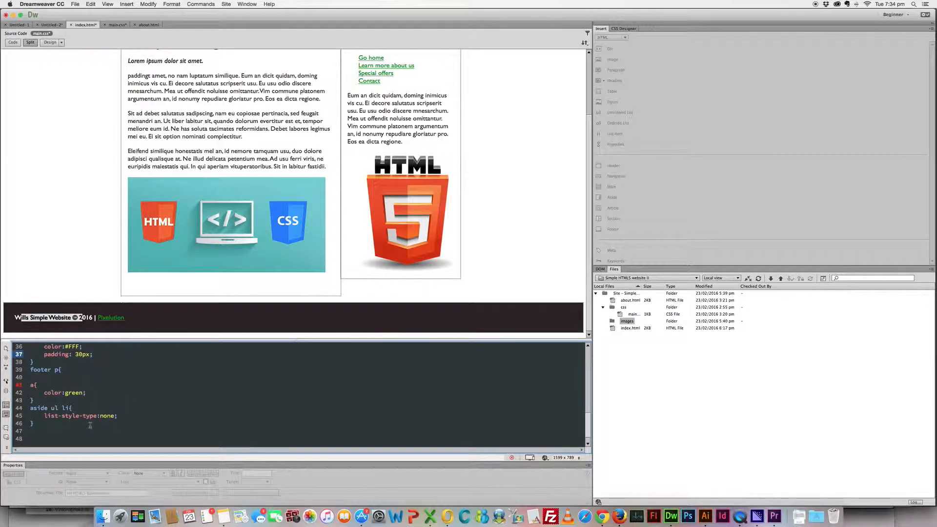
pyautogui.click(43, 385)
pyautogui.write('}')
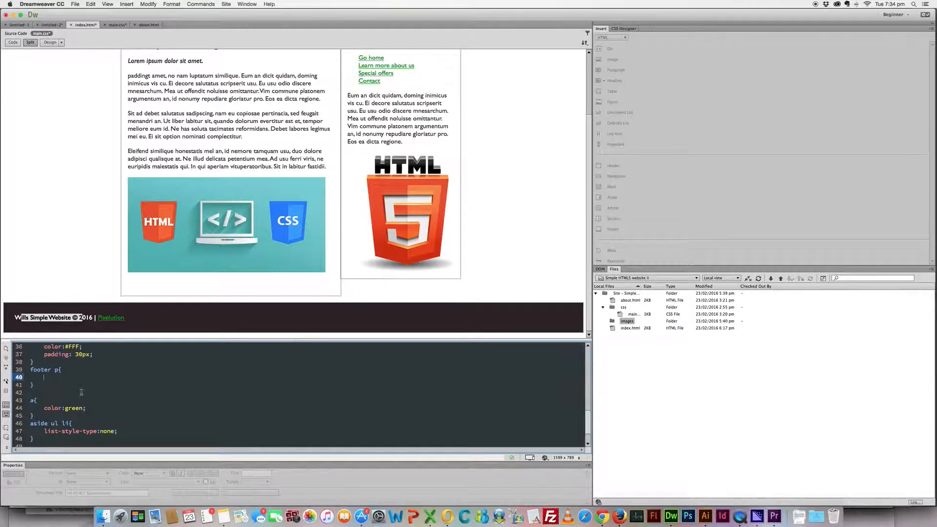
pyautogui.write('margin: 0 auto;')
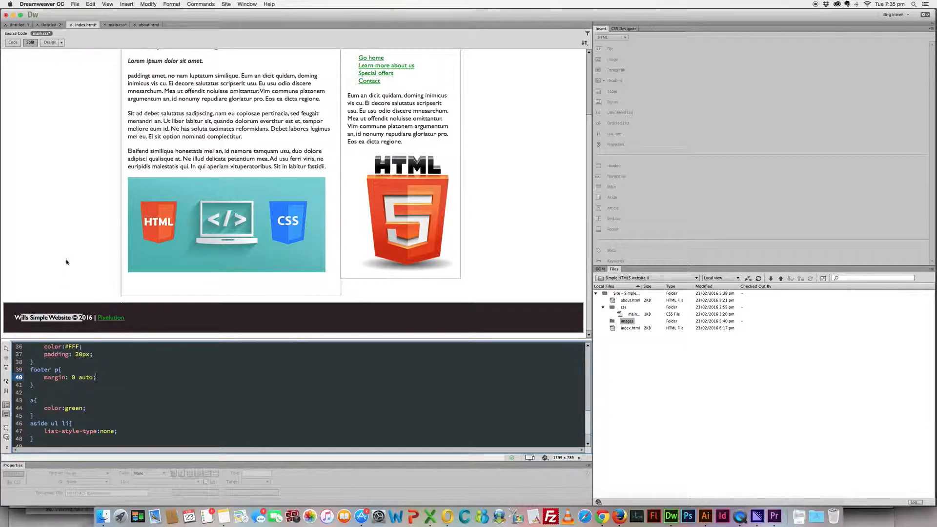
pyautogui.click(68, 216)
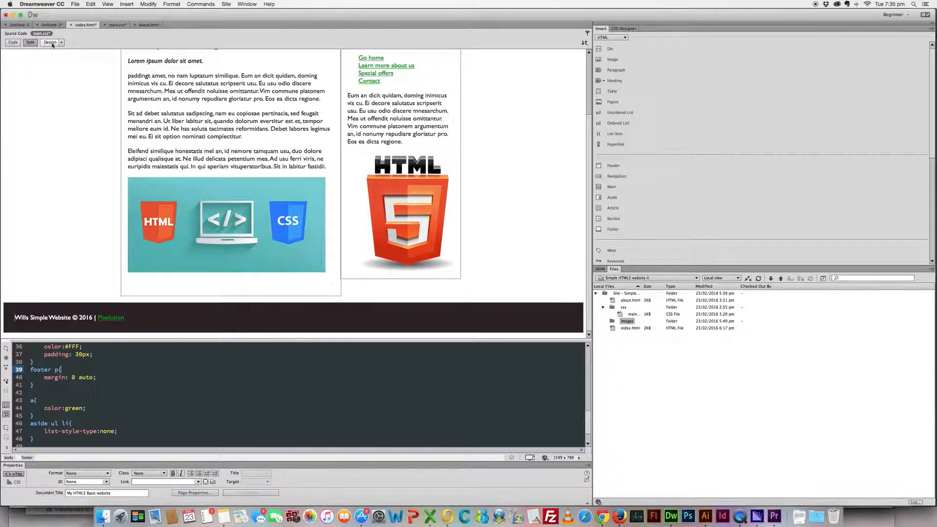
# Step: Switch to Live view, then Live only, then back to Split with main.css code
pyautogui.click(47, 42)
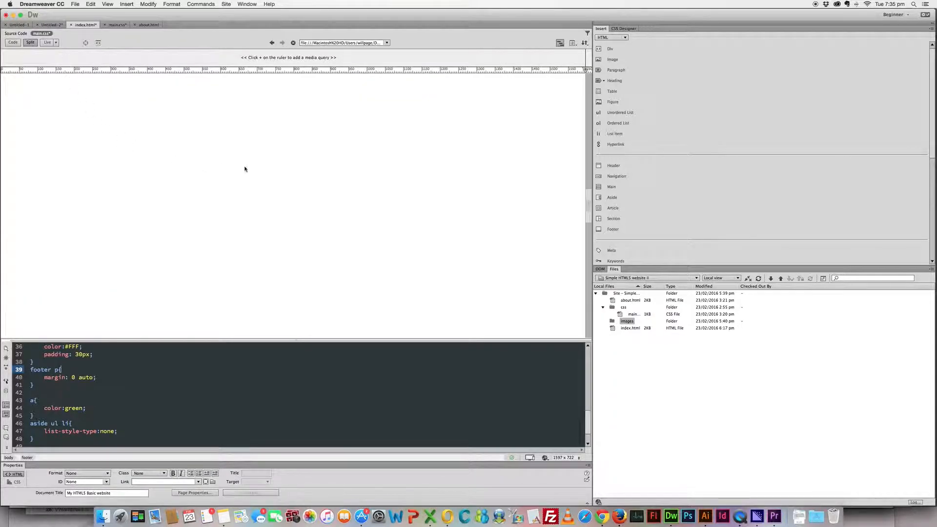
pyautogui.moveTo(242, 182)
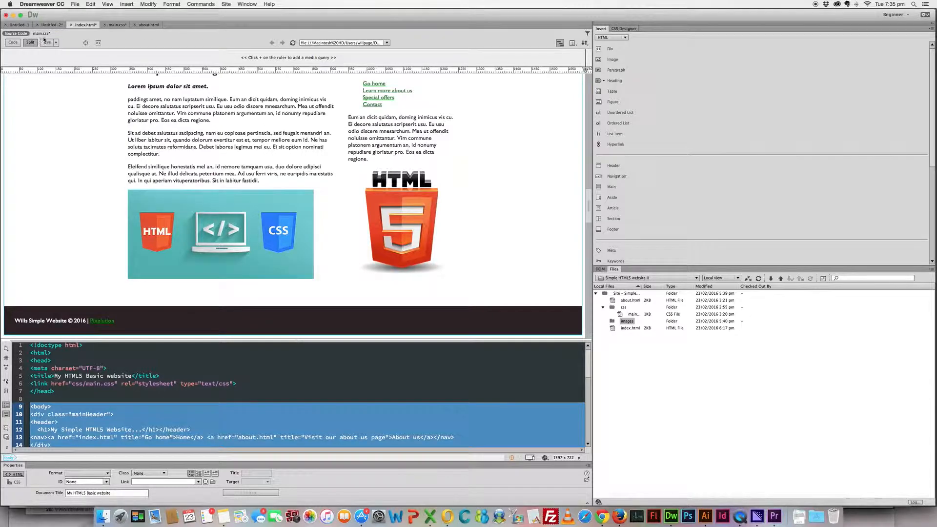
pyautogui.click(46, 42)
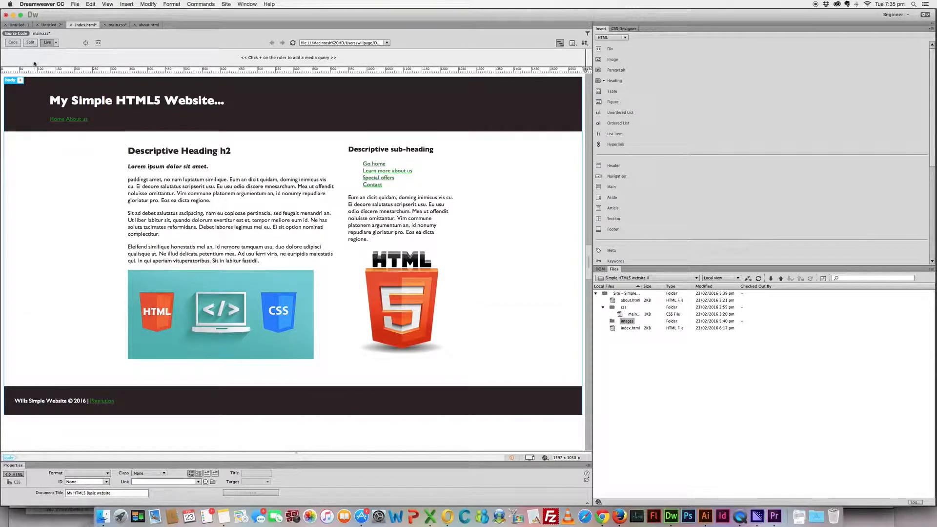
pyautogui.click(41, 33)
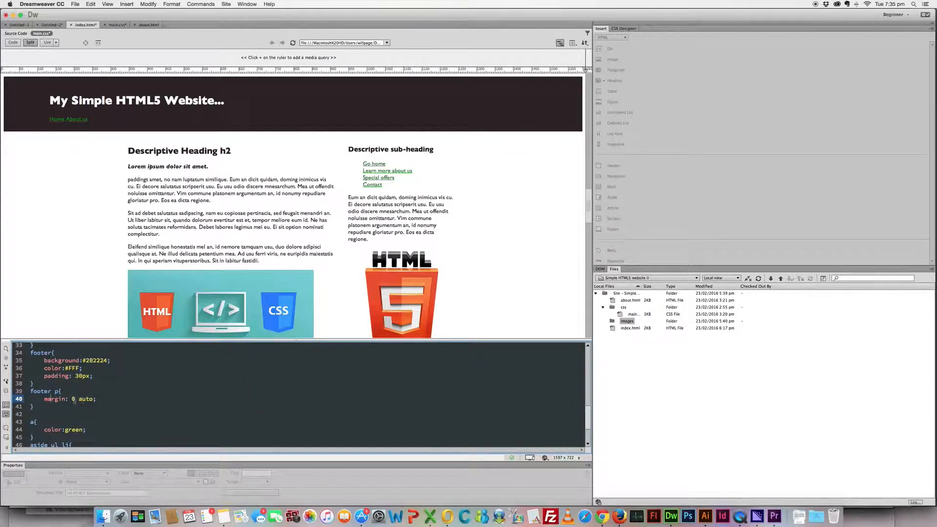
# Step: Replace the footer p margin declarations with text-align: center
pyautogui.doubleClick(69, 400)
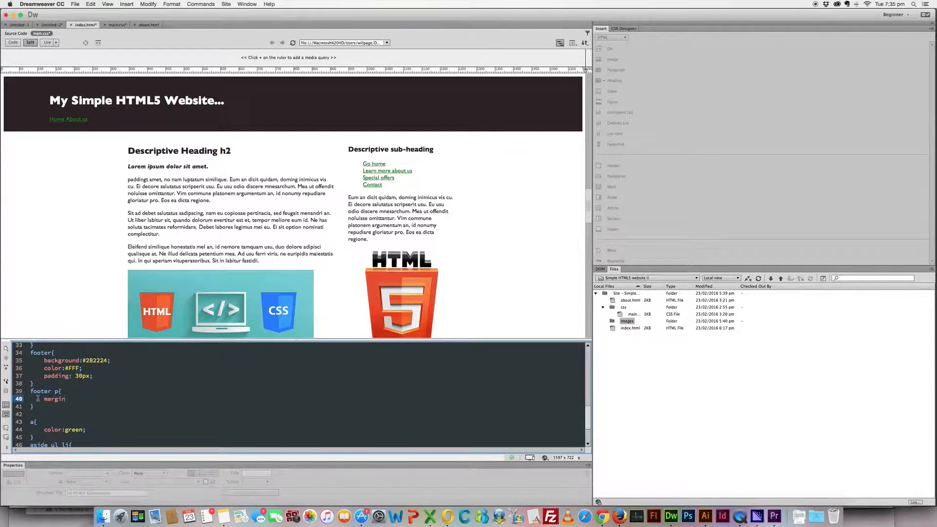
pyautogui.write('-left')
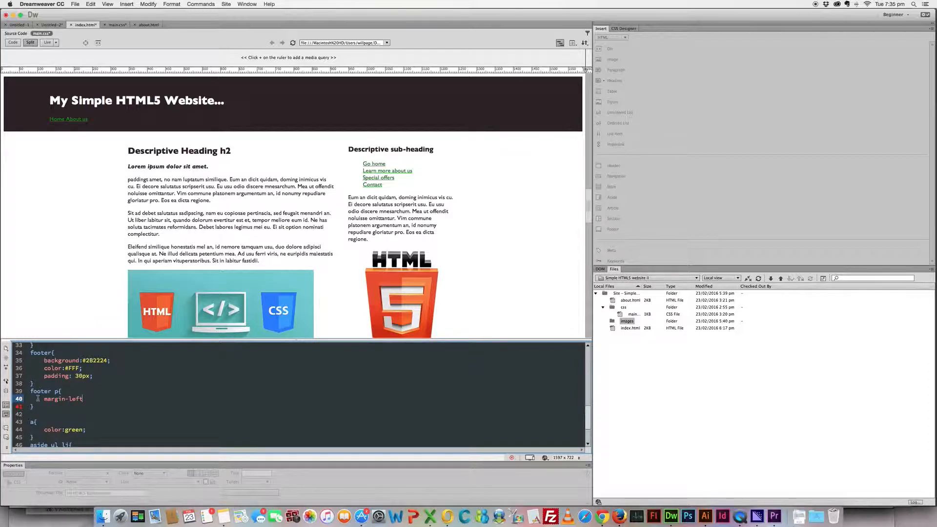
pyautogui.write(':auto')
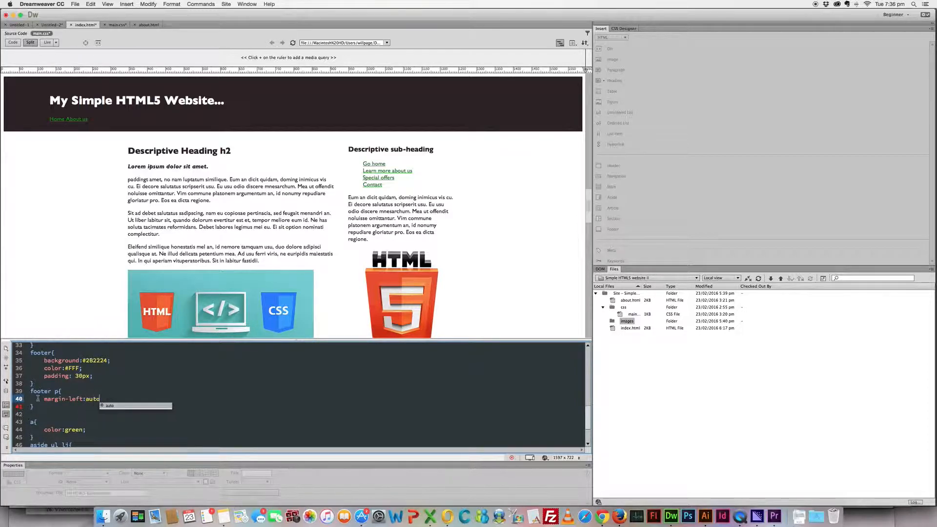
pyautogui.write('ma')
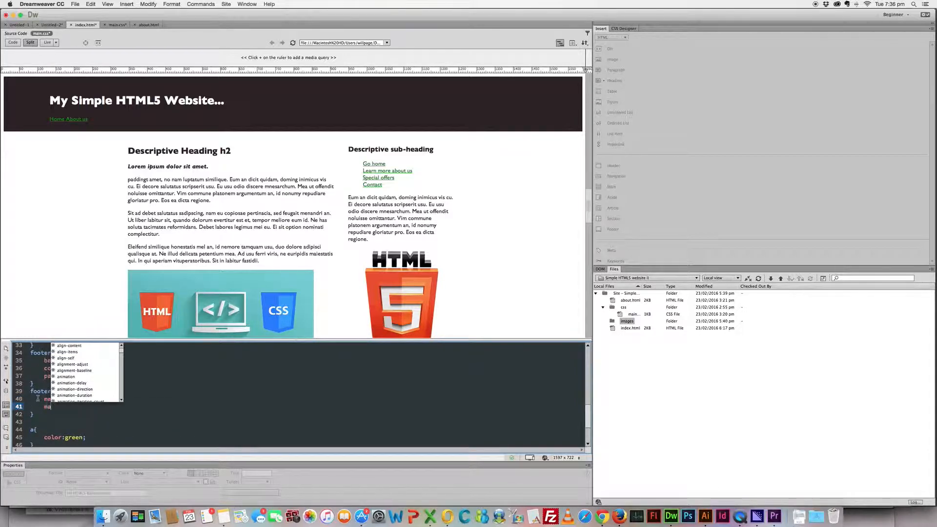
pyautogui.write('margin-left')
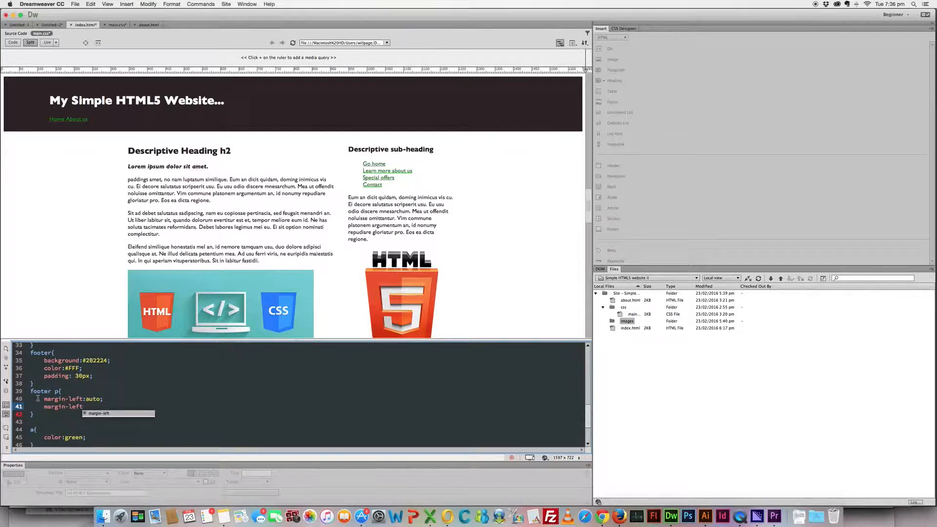
pyautogui.write(':auto;')
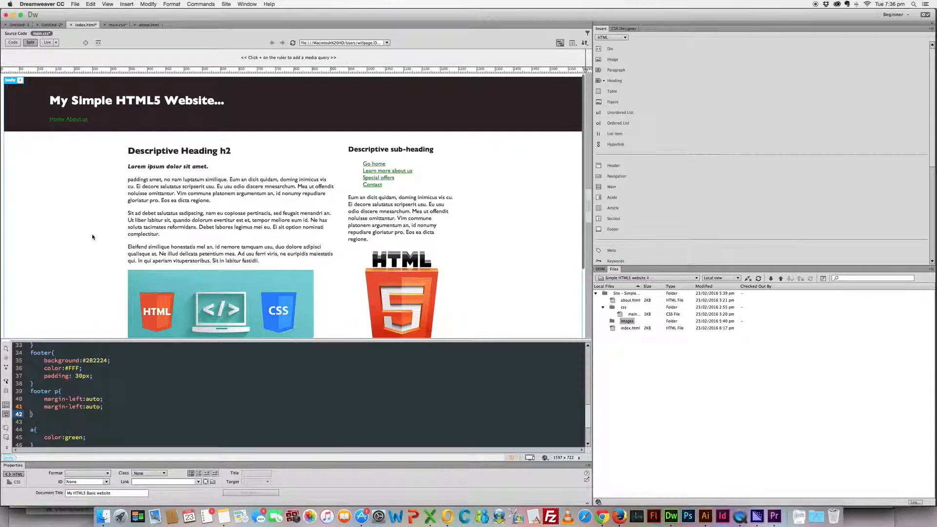
pyautogui.scroll(-3)
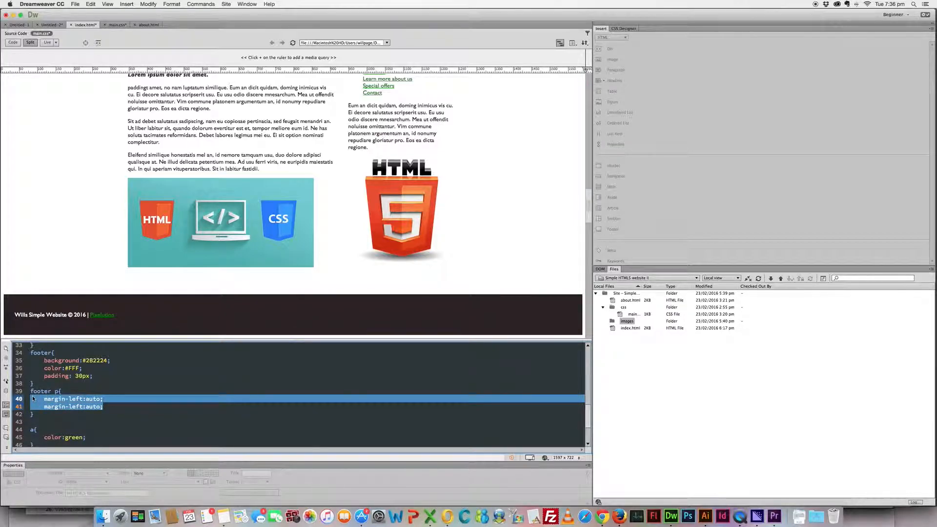
pyautogui.press('Delete')
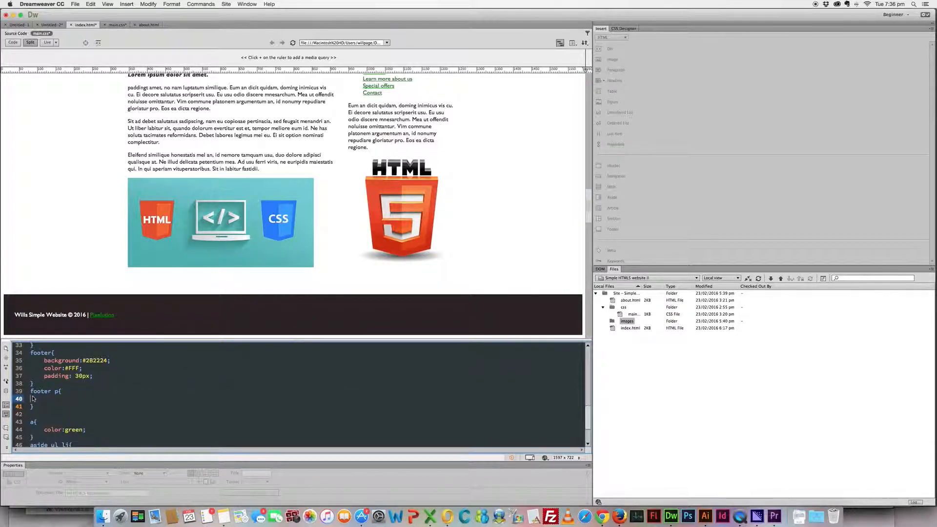
pyautogui.write('teax')
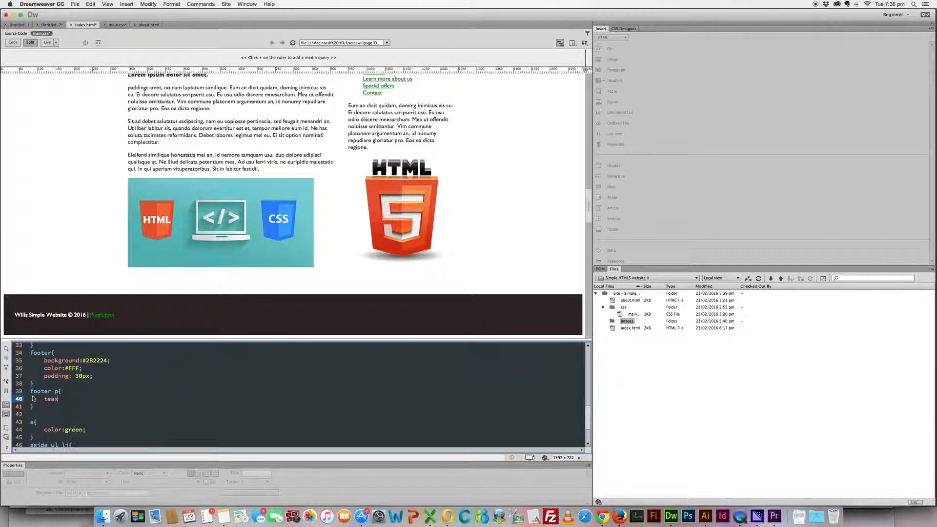
pyautogui.write('text-align:center;')
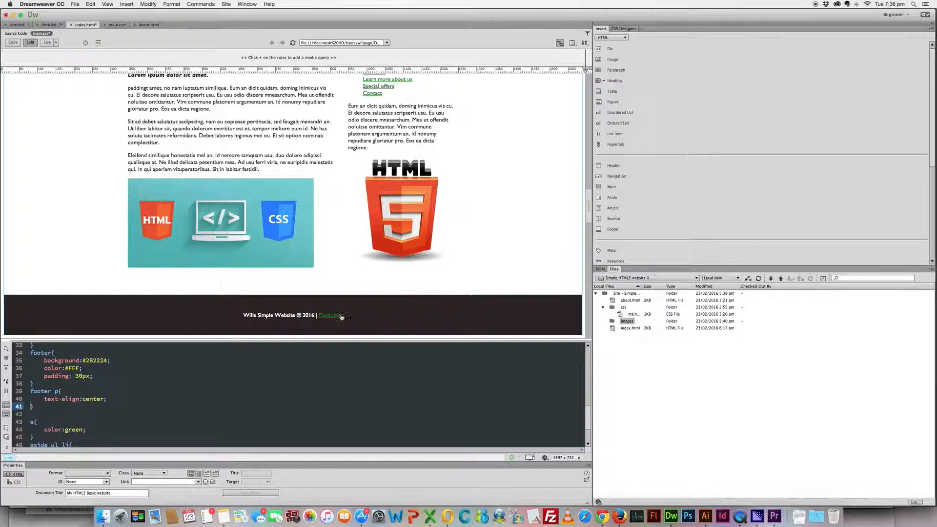
pyautogui.moveTo(333, 322)
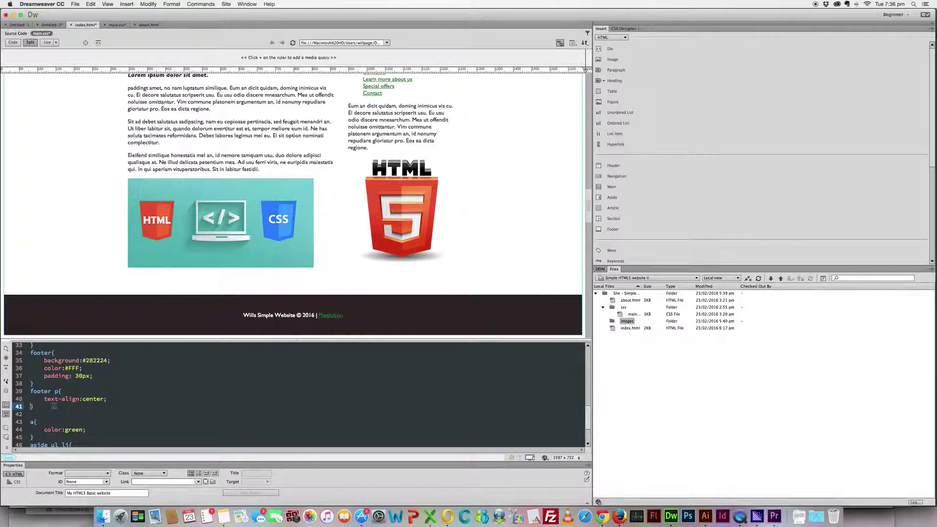
# Step: Change the footer background from #282224 to orange #E34C25 using the color picker
pyautogui.click(55, 391)
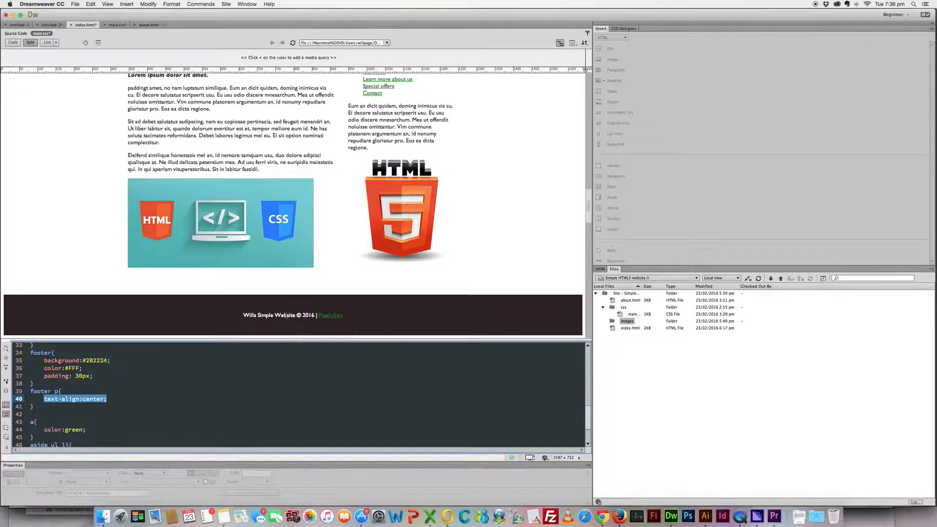
pyautogui.moveTo(365, 302)
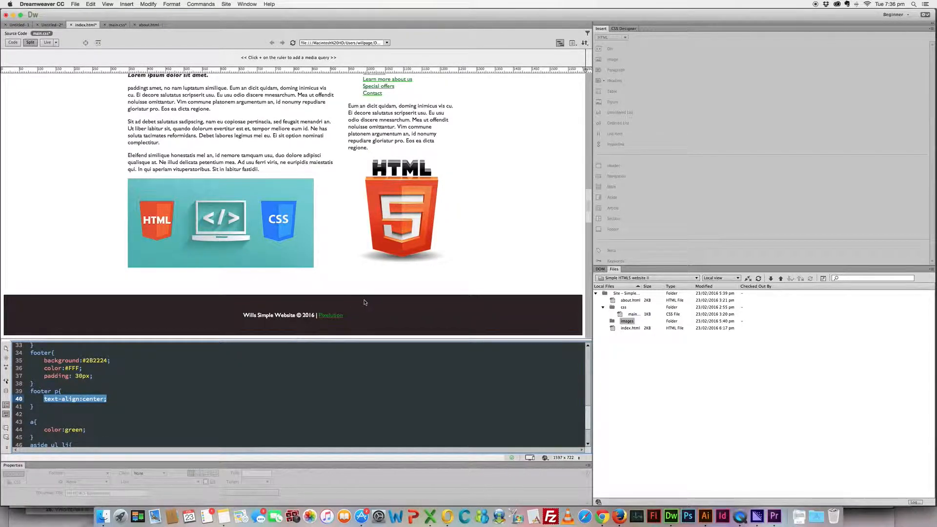
pyautogui.click(76, 392)
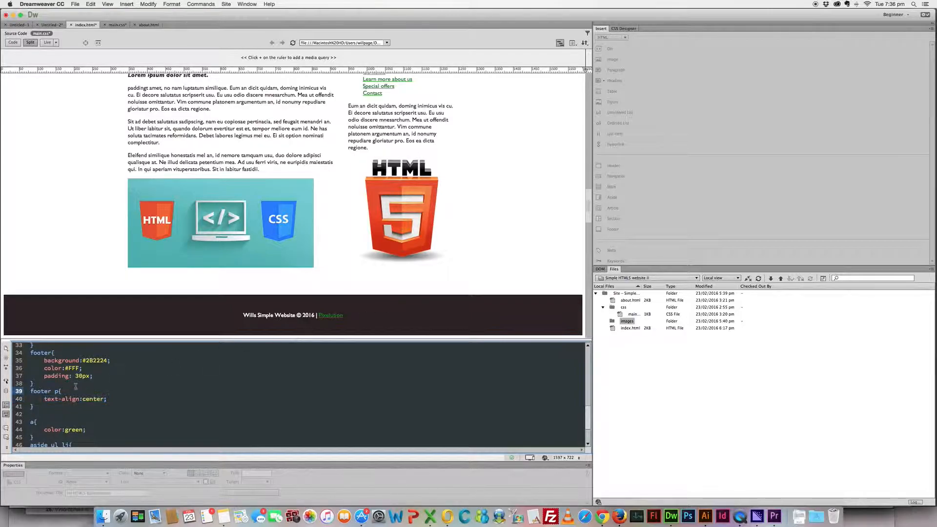
pyautogui.doubleClick(94, 360)
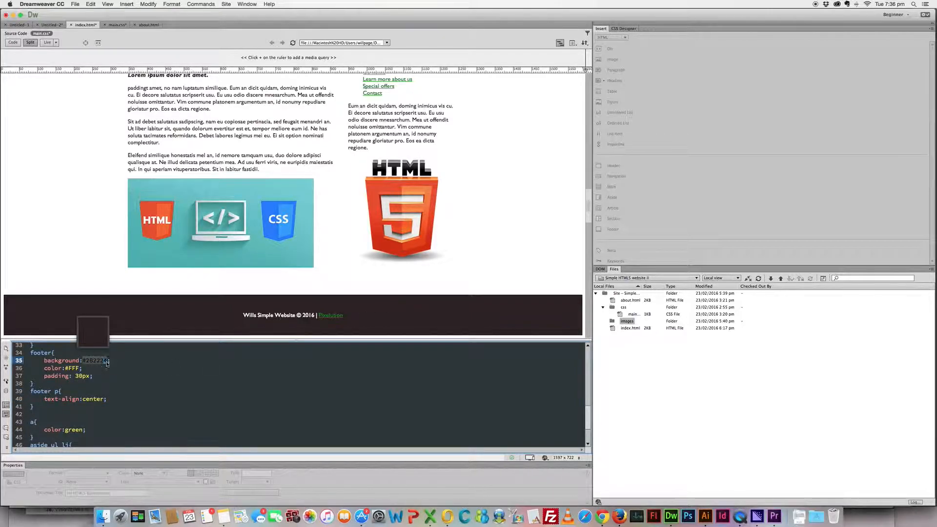
pyautogui.doubleClick(94, 360)
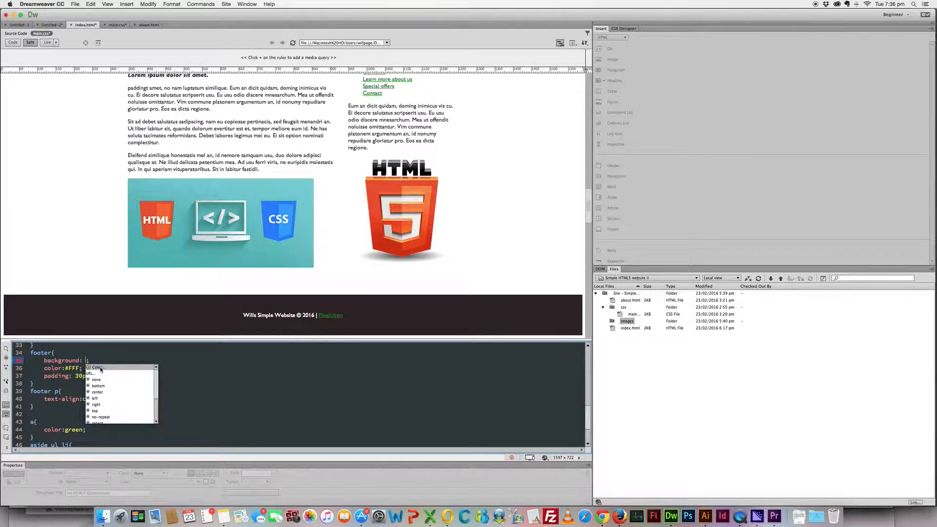
pyautogui.click(96, 368)
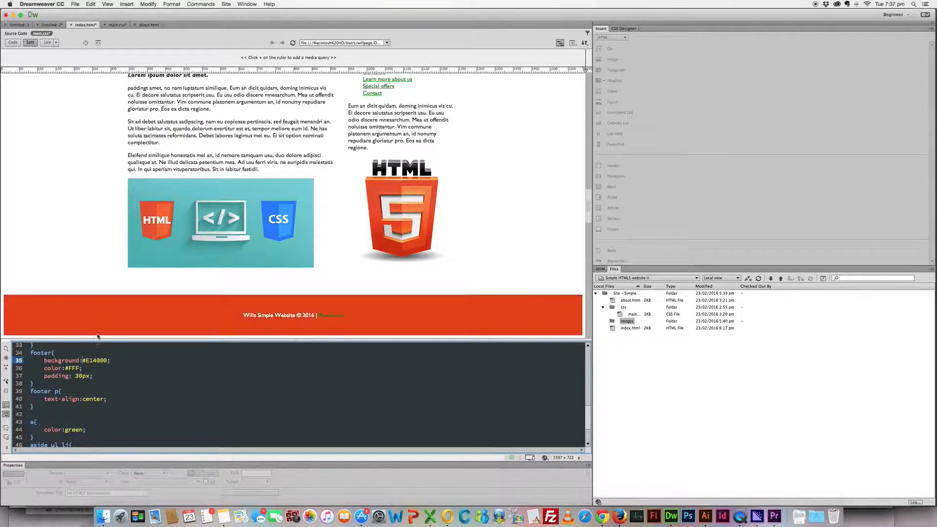
pyautogui.moveTo(91, 231)
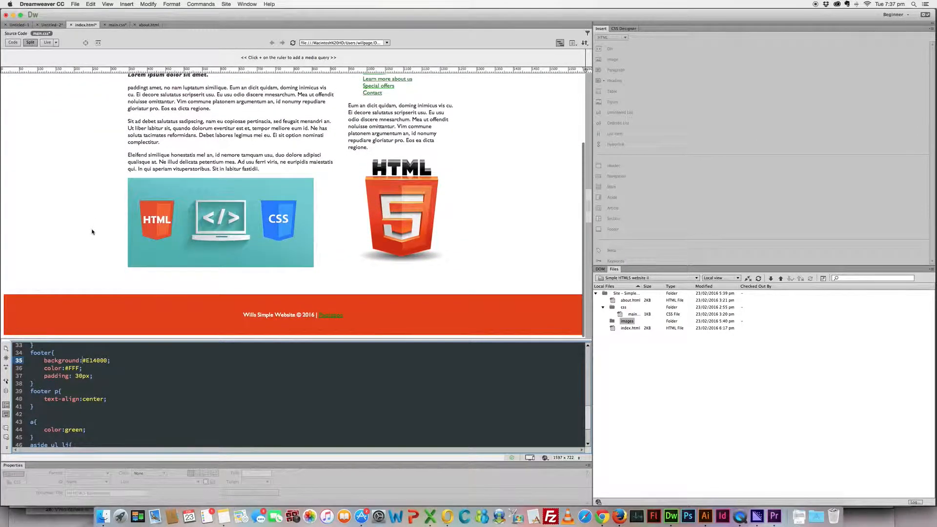
pyautogui.scroll(3)
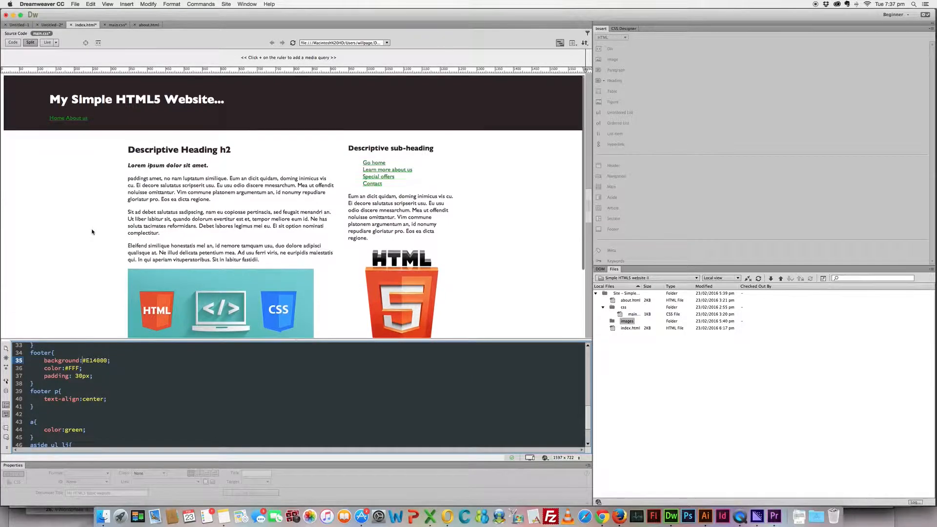
pyautogui.scroll(-3)
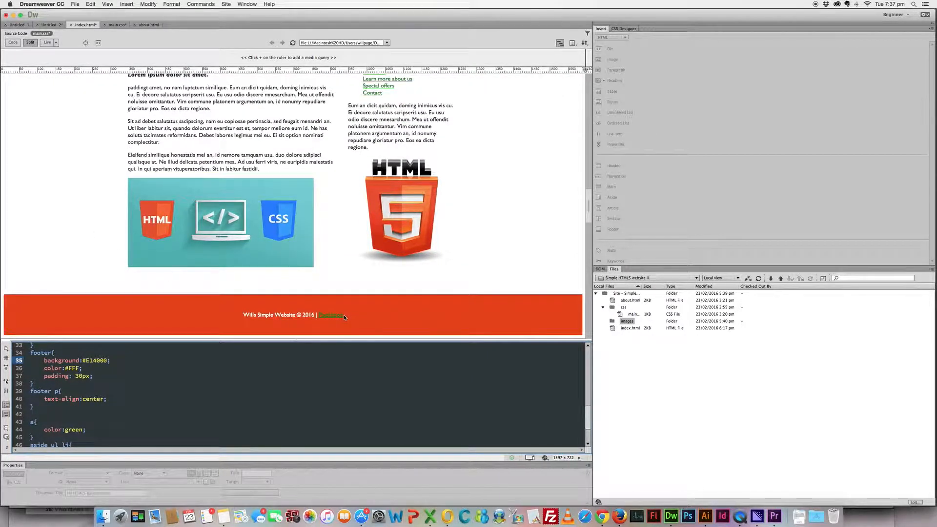
pyautogui.scroll(3)
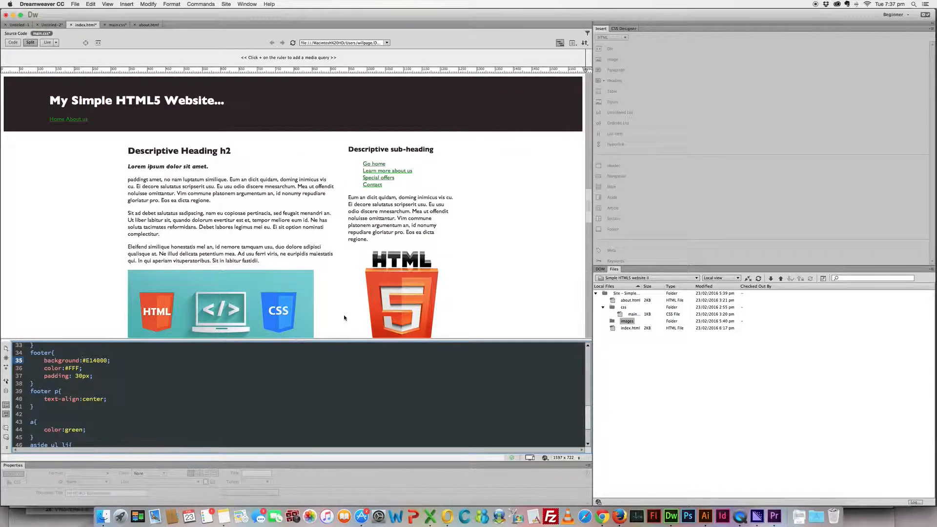
pyautogui.scroll(-3)
pyautogui.write('34C25')
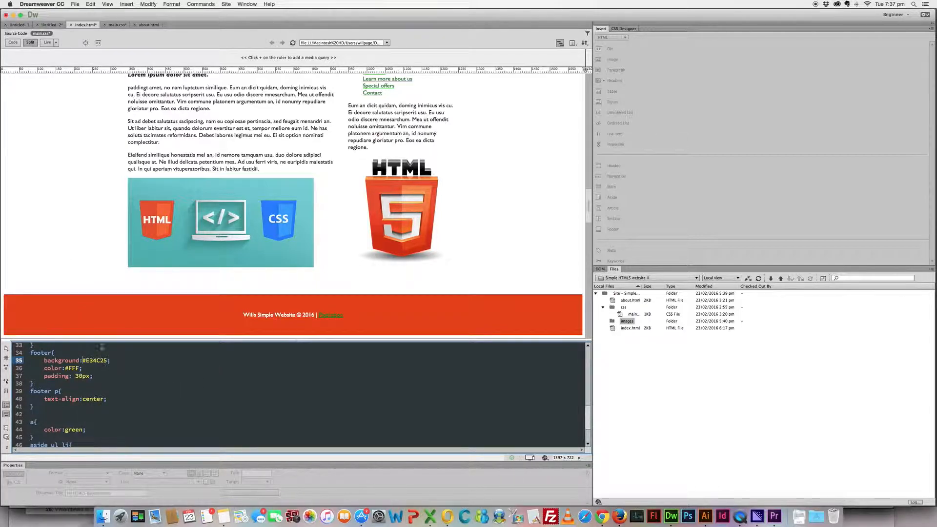
# Step: Add a footer a rule below footer p with color #000
pyautogui.click(345, 317)
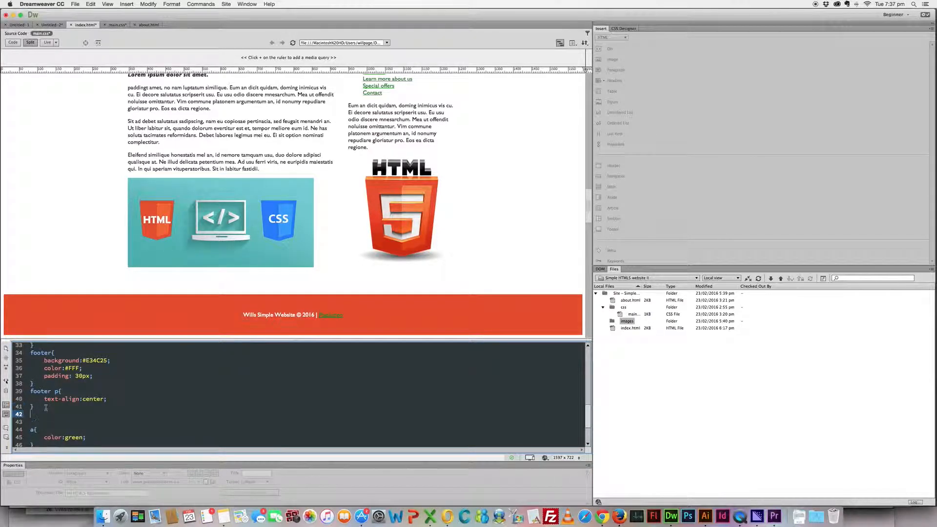
pyautogui.write('footer a{')
pyautogui.click(308, 422)
pyautogui.write('color:')
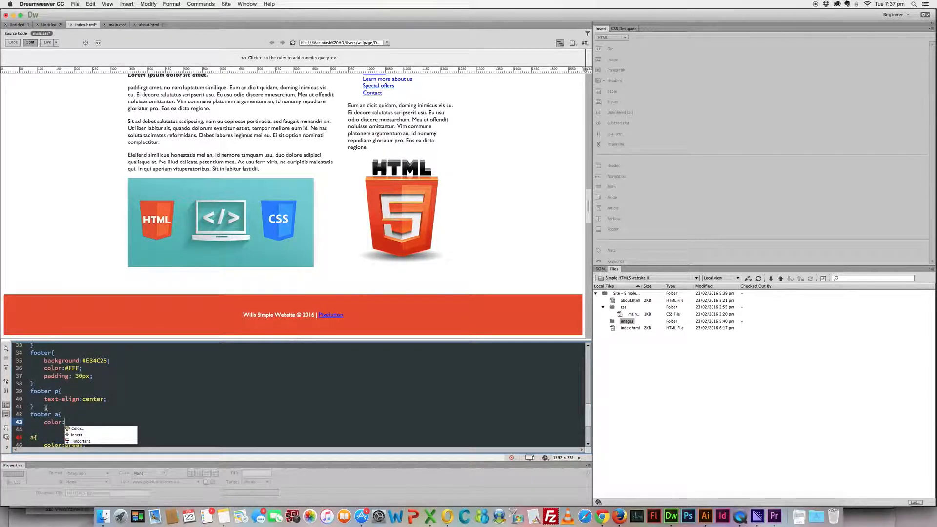
pyautogui.click(67, 421)
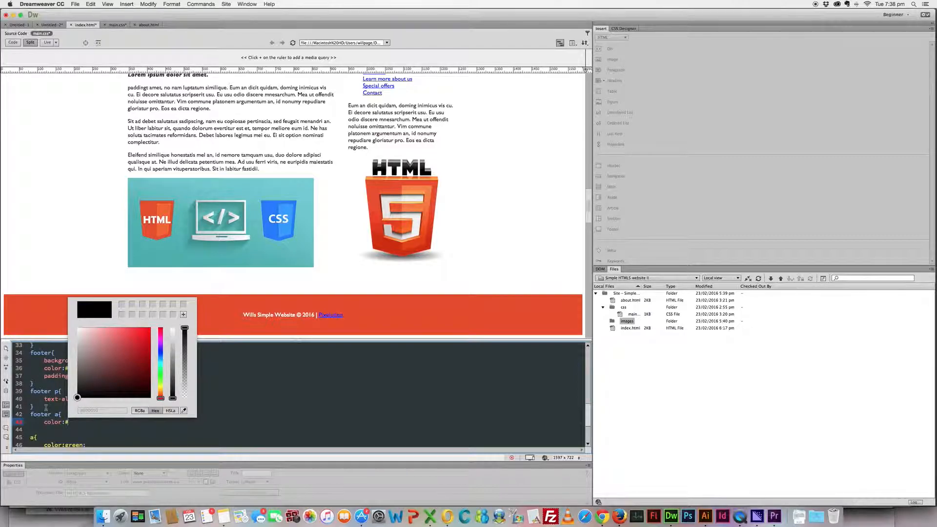
pyautogui.write('000')
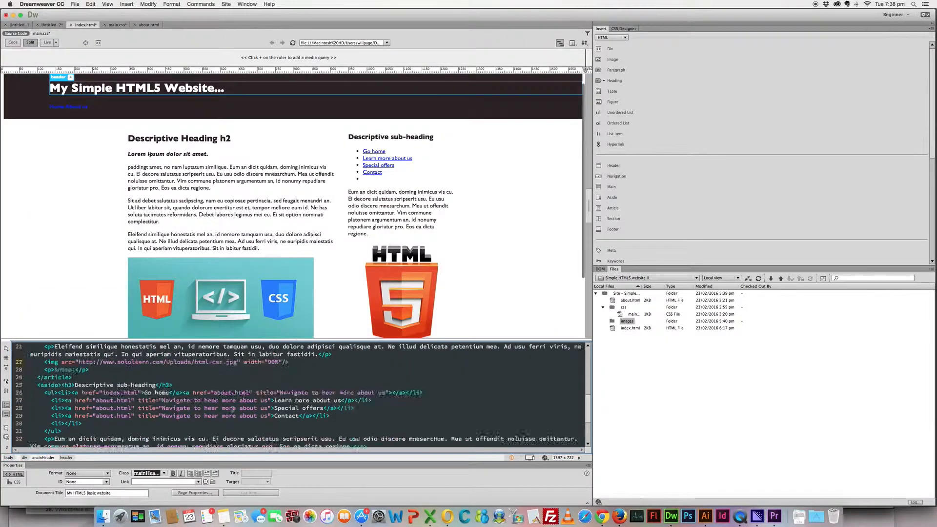
# Step: Type 'Site' before the Pixelution link in the footer paragraph
pyautogui.scroll(-3)
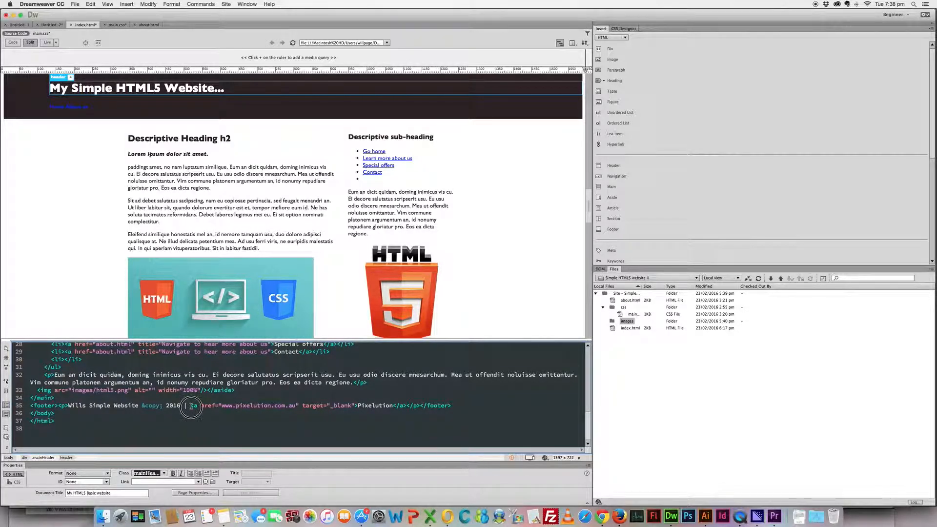
pyautogui.write('Site')
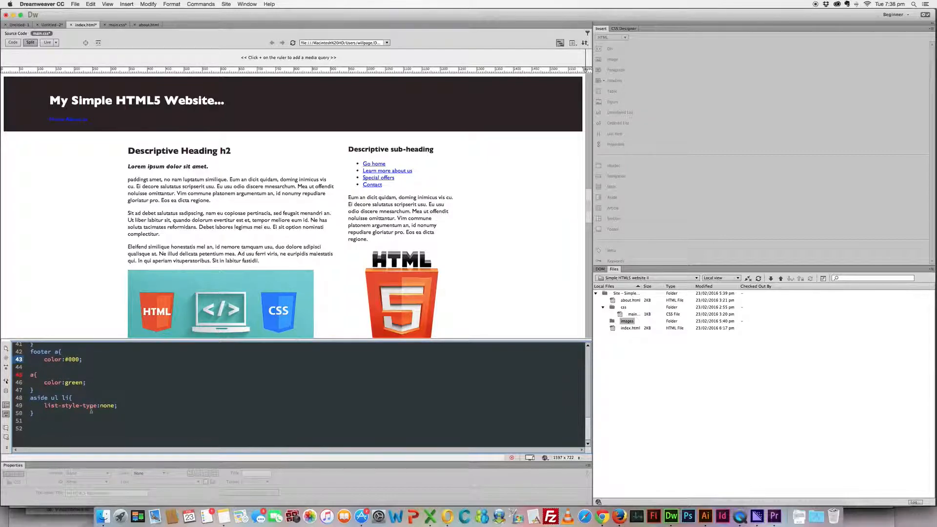
pyautogui.scroll(3)
pyautogui.write('}')
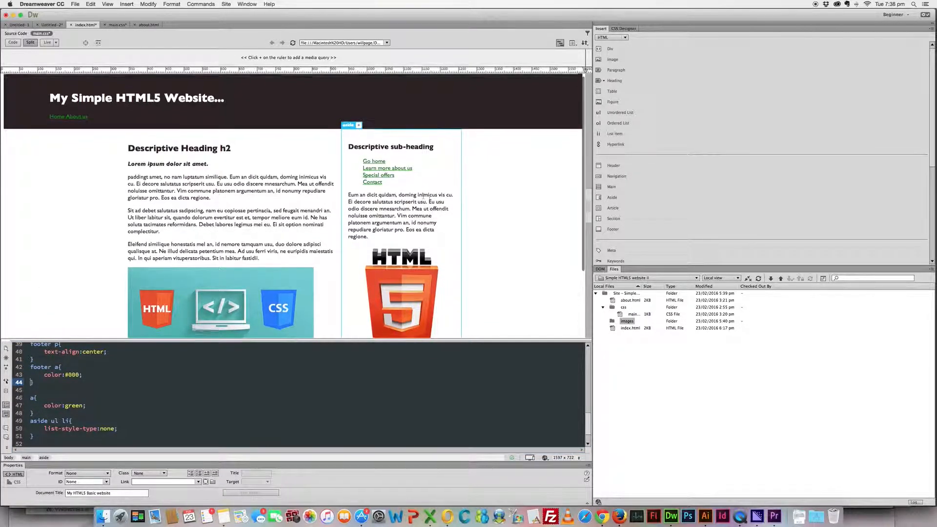
pyautogui.scroll(-3)
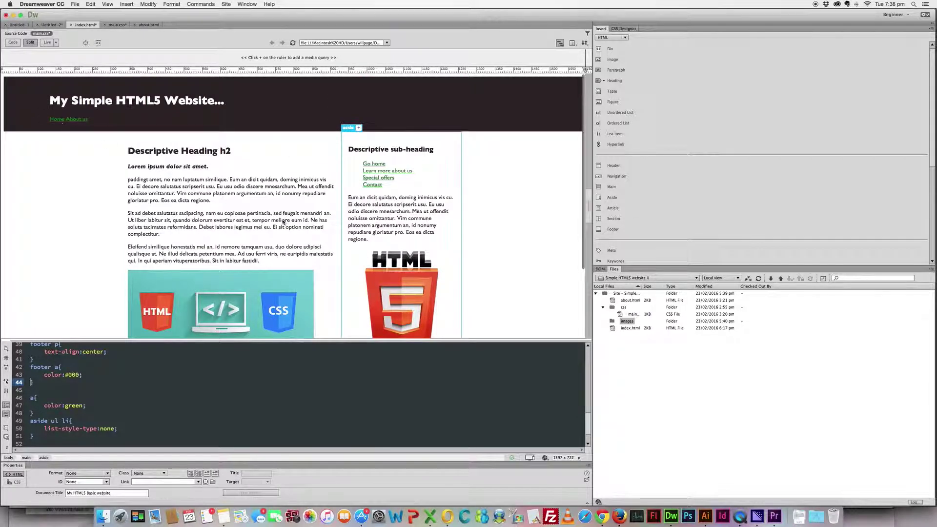
pyautogui.scroll(-3)
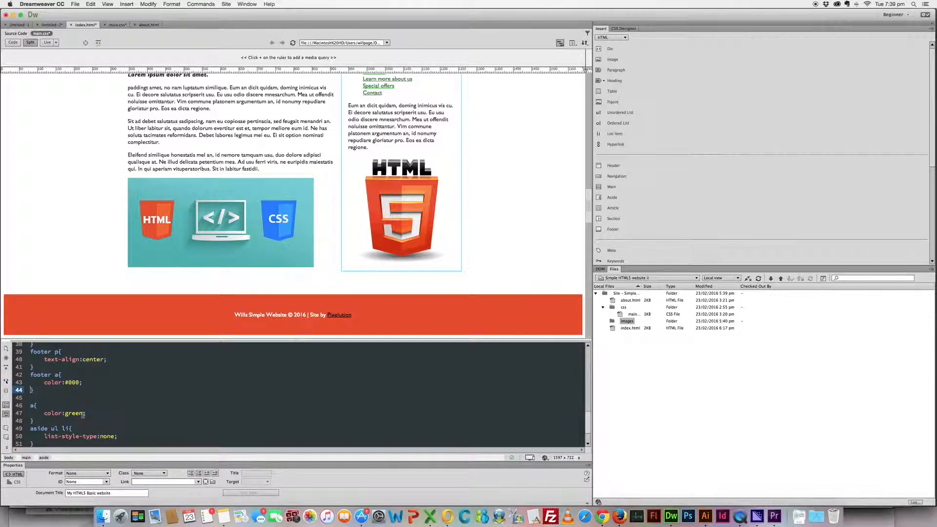
# Step: Replace green in the a { color } rule with the footer's orange #E34C25
pyautogui.click(66, 413)
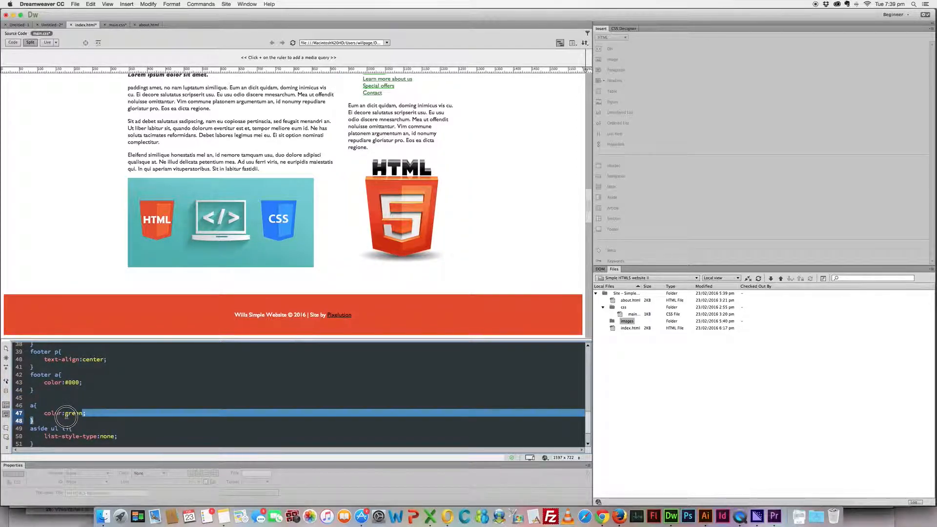
pyautogui.scroll(3)
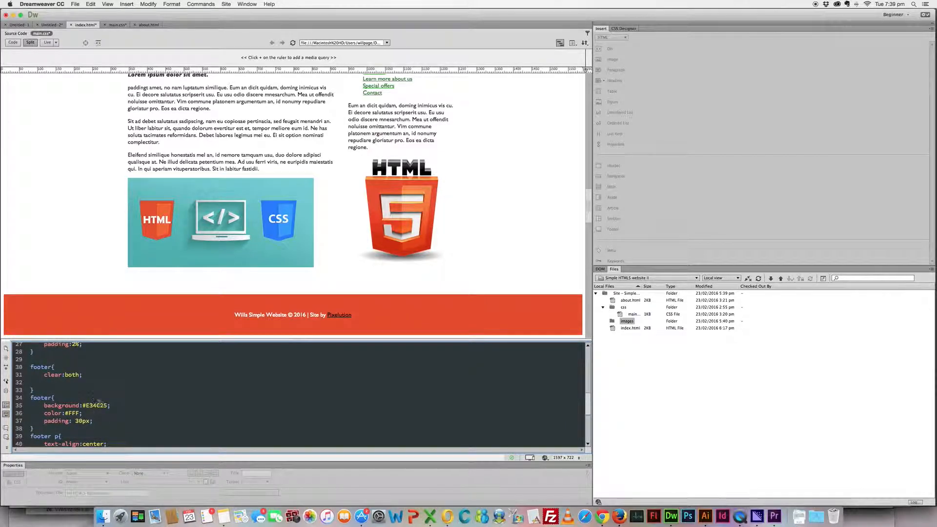
pyautogui.click(99, 406)
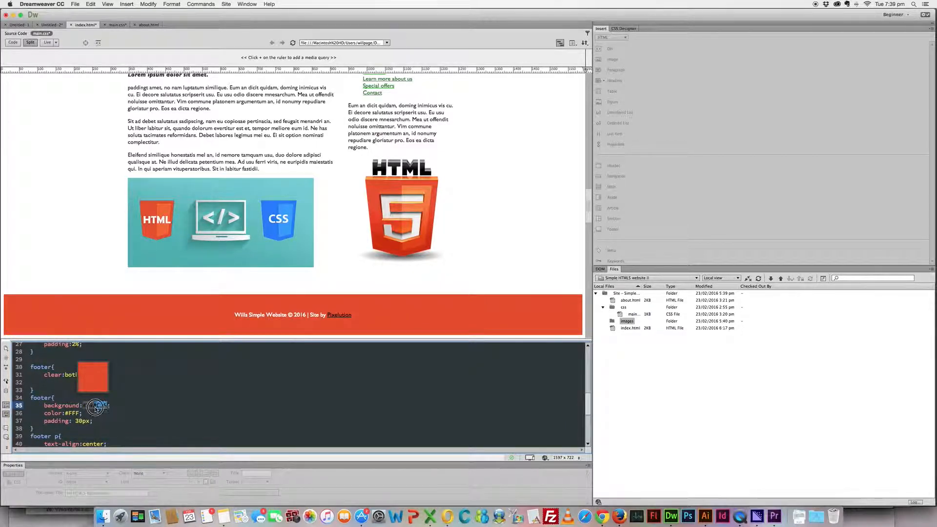
pyautogui.scroll(-3)
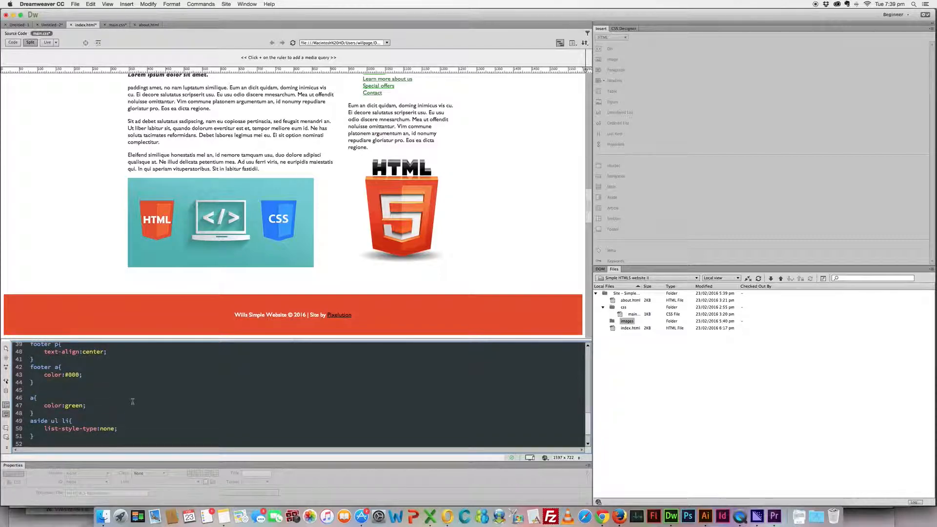
pyautogui.click(73, 405)
pyautogui.write('#E34C25')
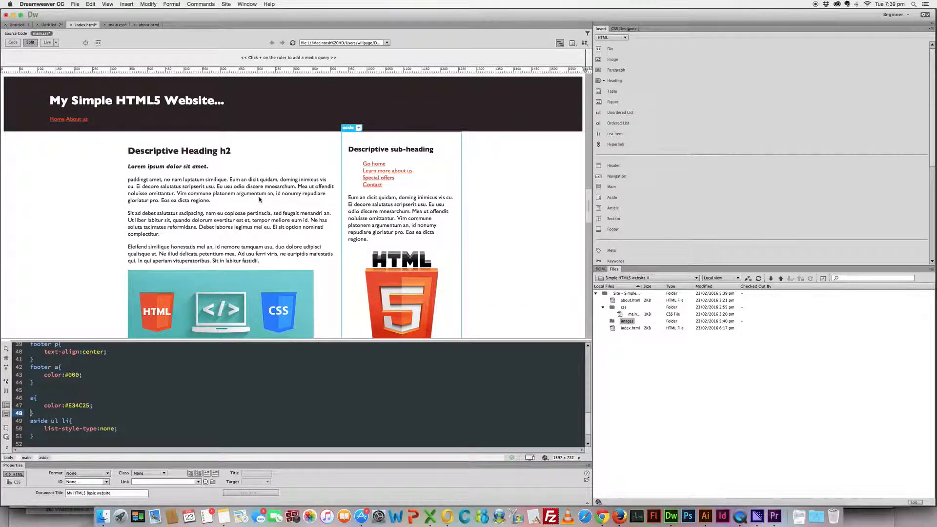
pyautogui.scroll(3)
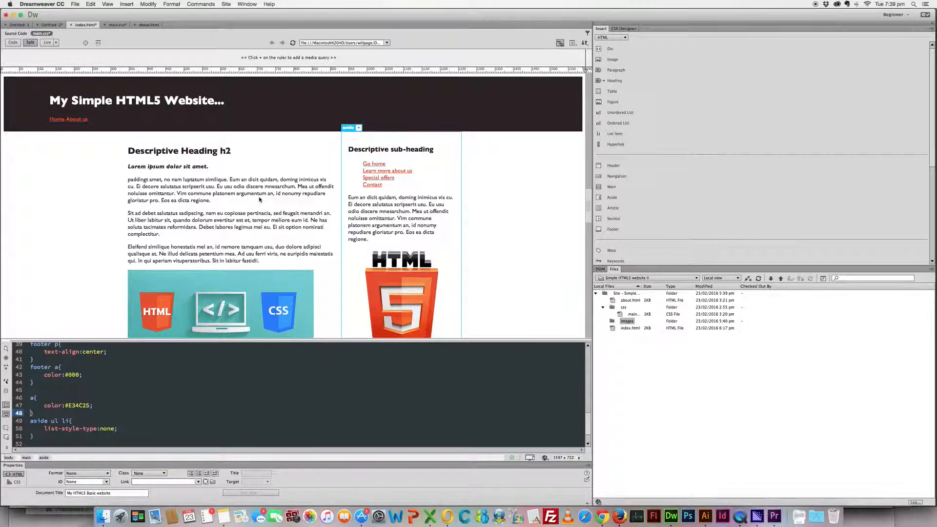
pyautogui.scroll(-3)
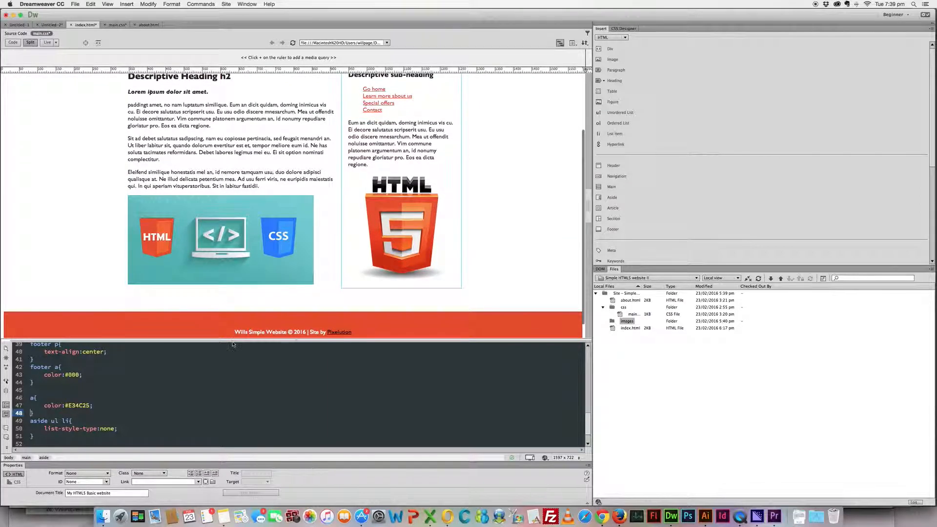